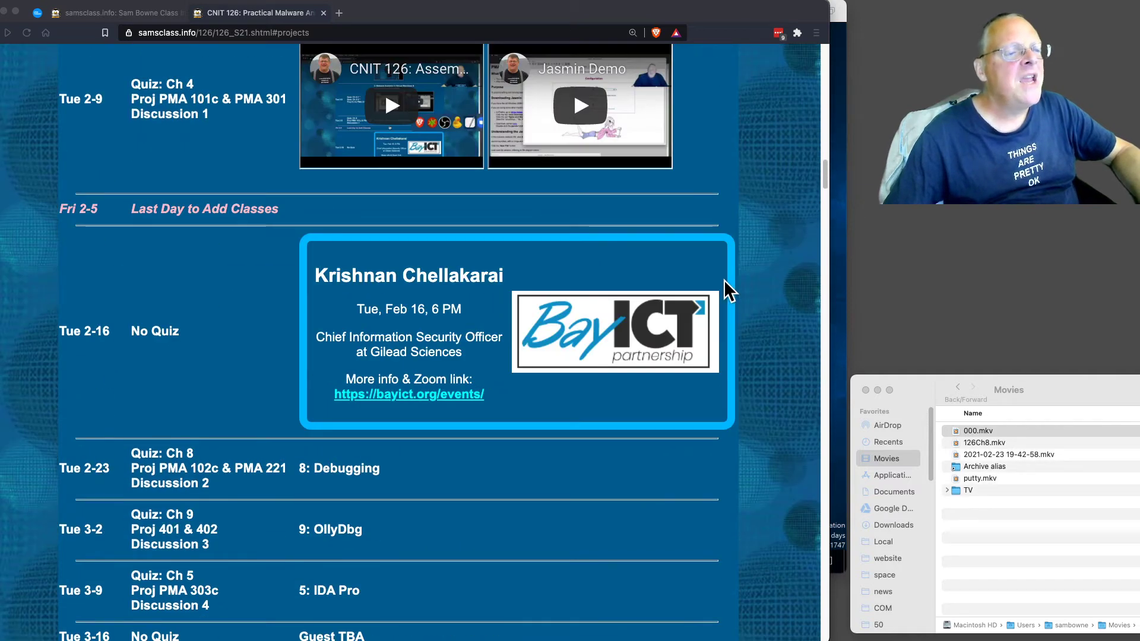
Step: Scroll the CNIT 126 schedule page down to the Windows 2016 projects list
scroll(down, 3)
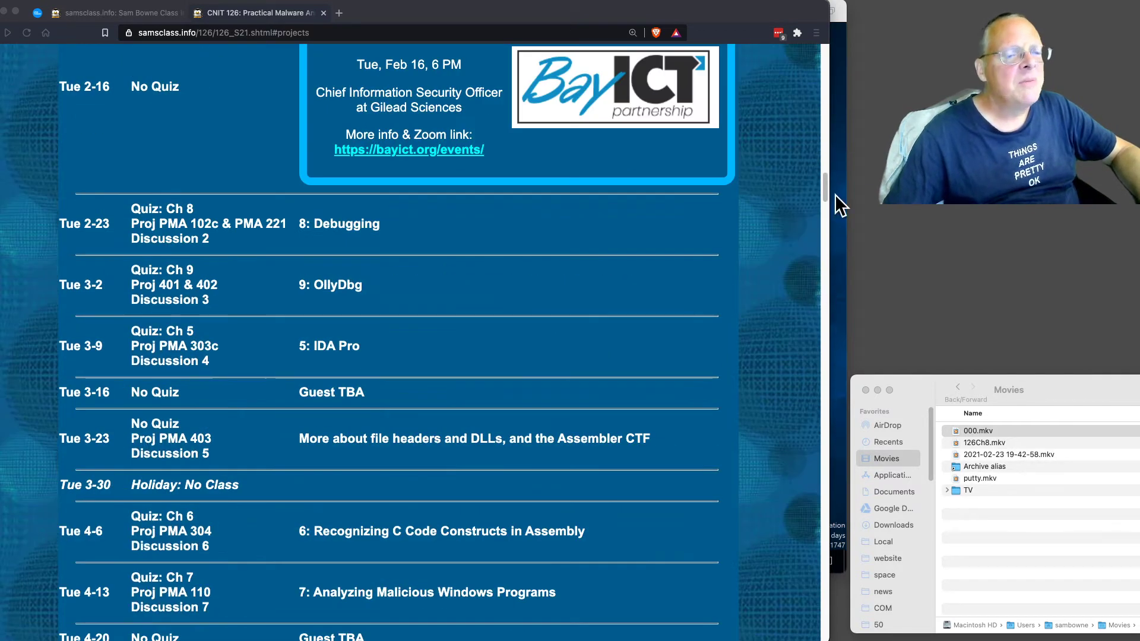
mouse_move(825, 196)
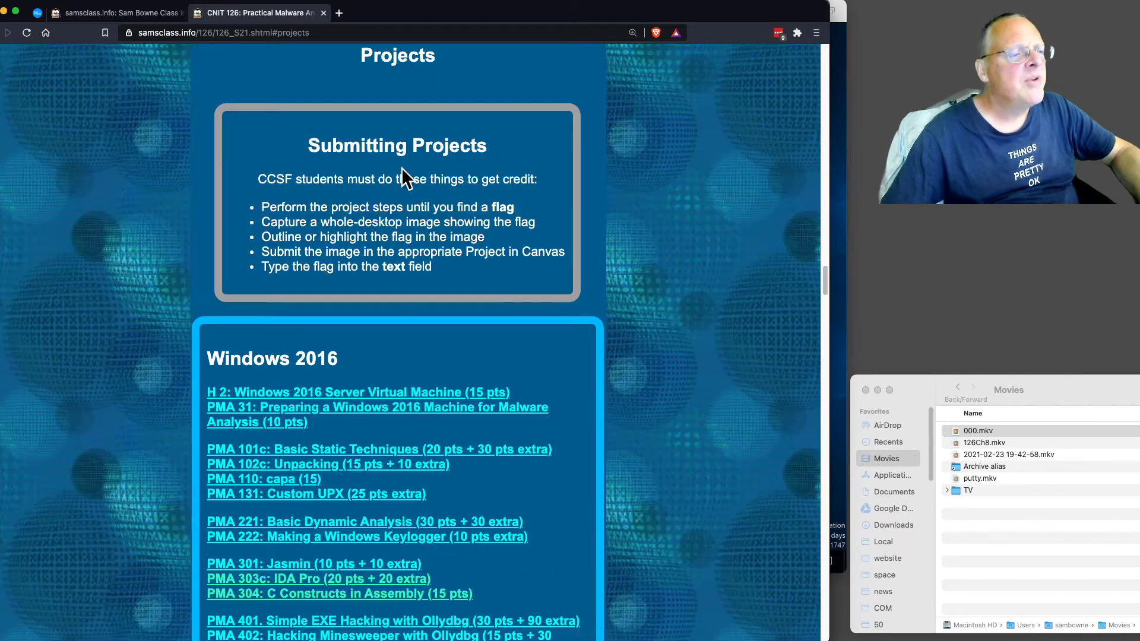
scroll(down, 3)
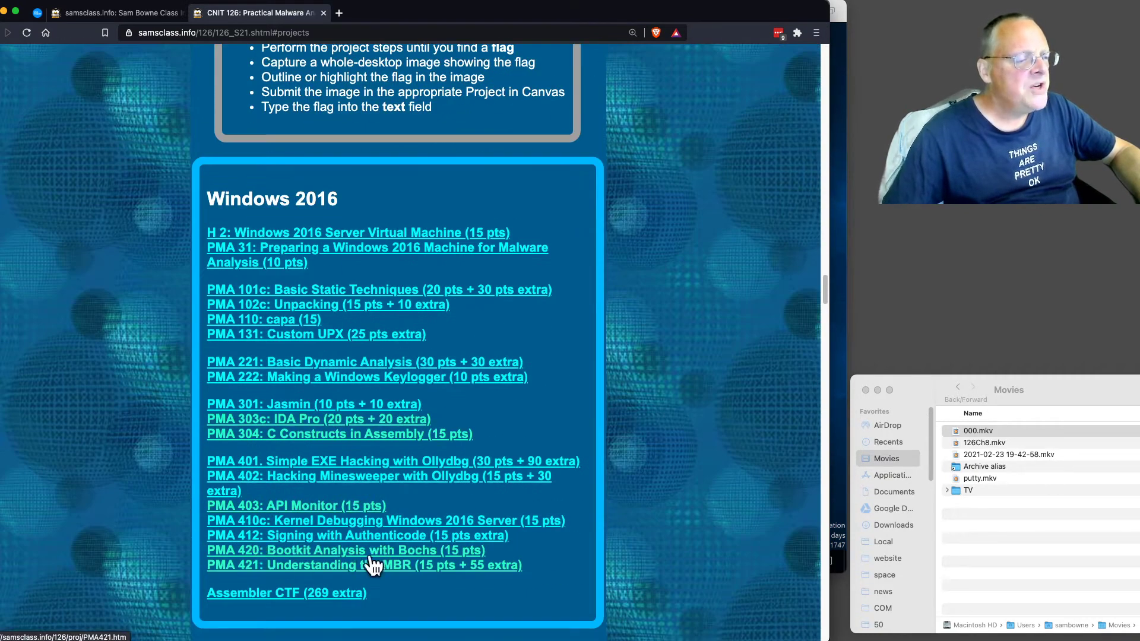
mouse_move(368, 468)
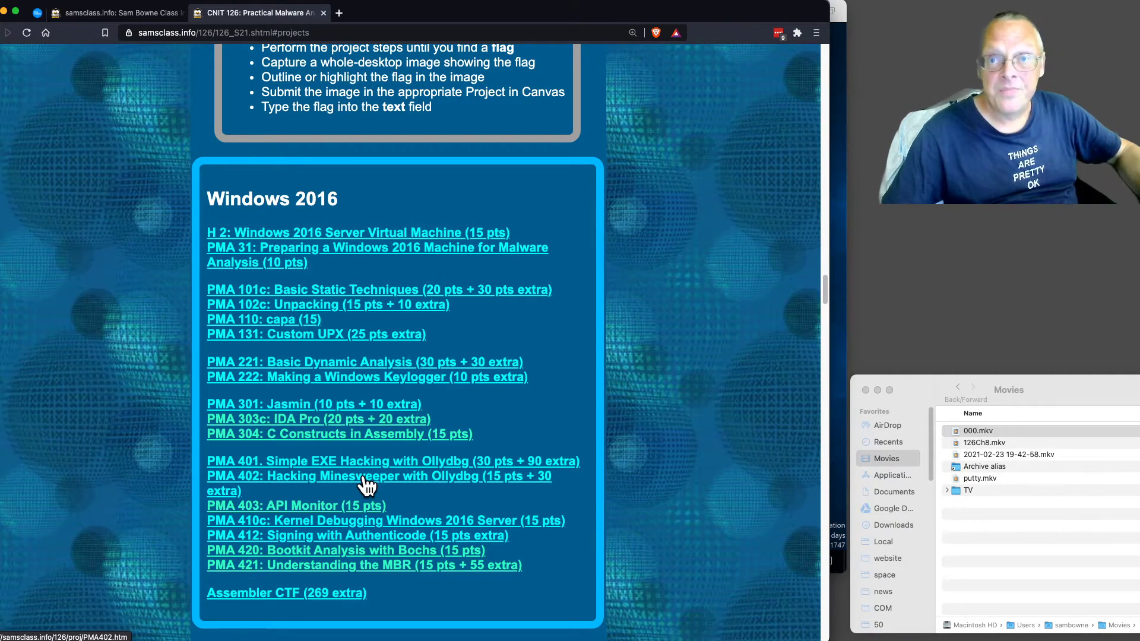
Step: Open 'PMA 402: Hacking Minesweeper with Ollydbg' and scroll through its setup instructions
click(367, 476)
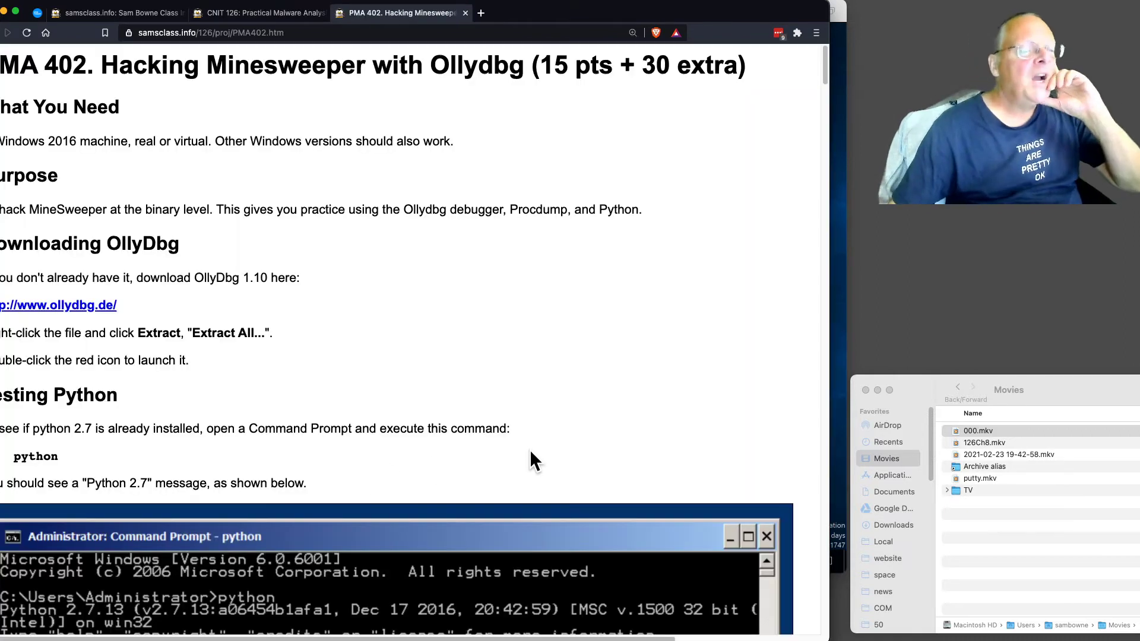
mouse_move(624, 145)
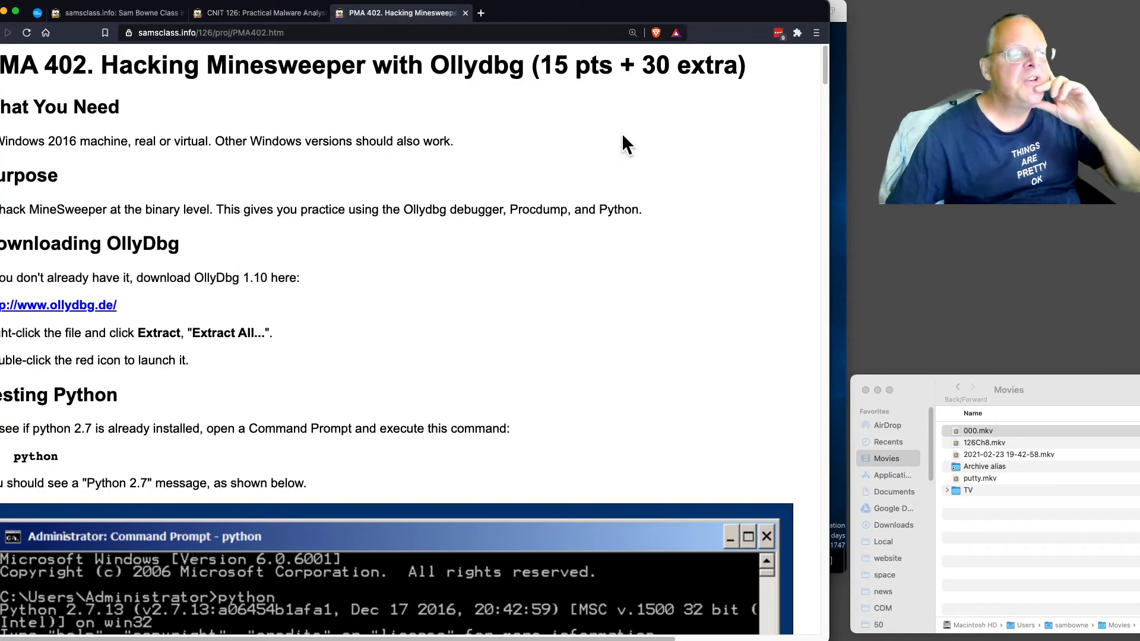
scroll(down, 3)
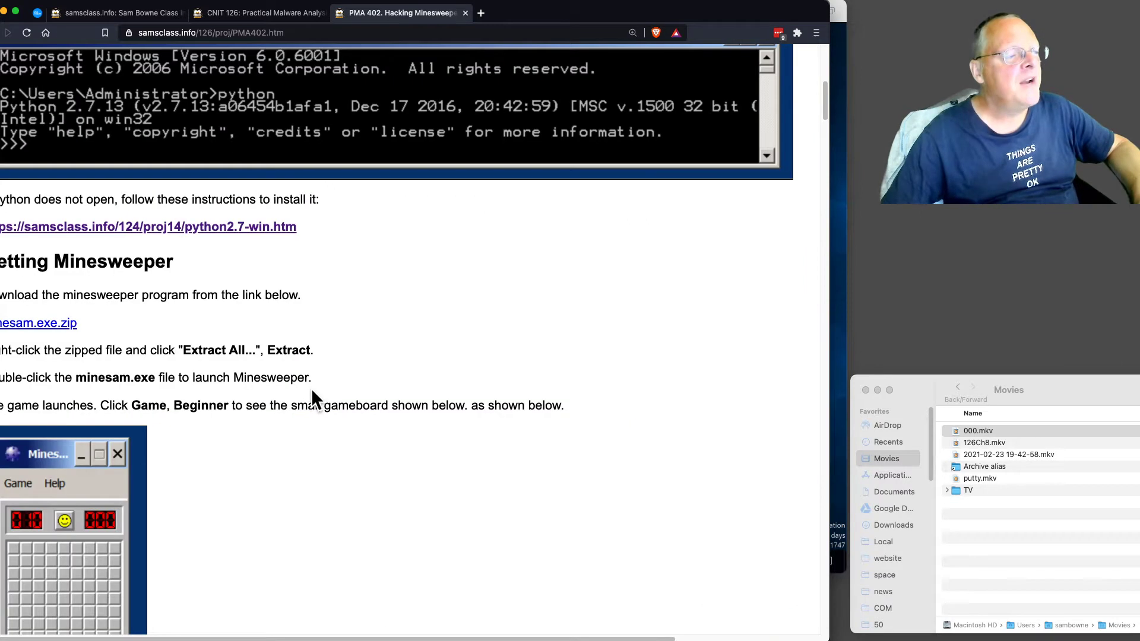
mouse_move(59, 344)
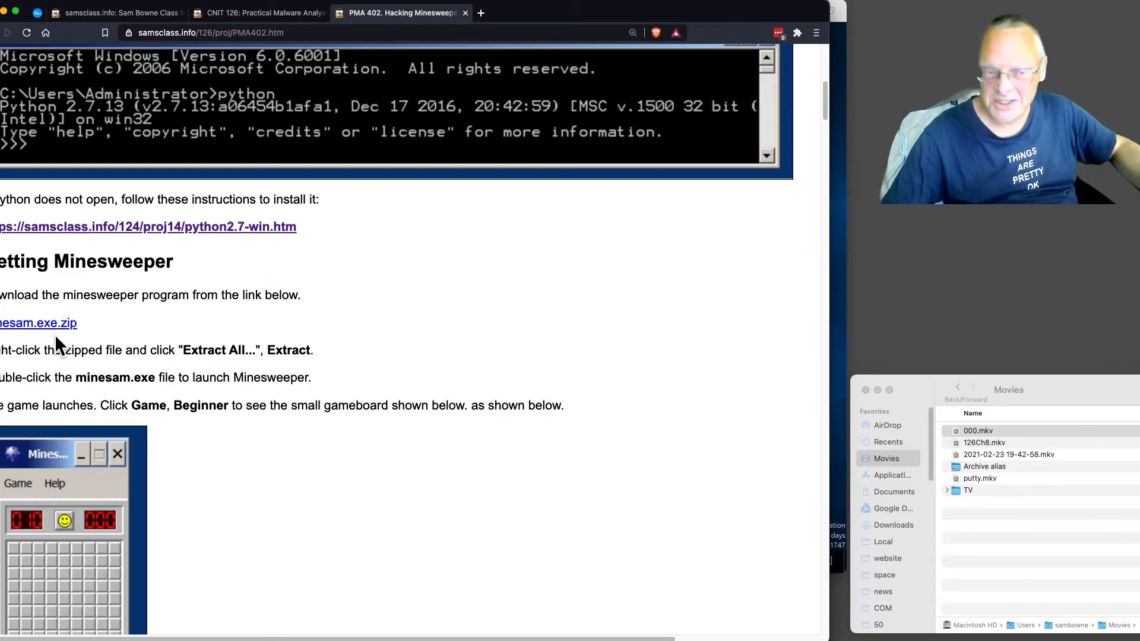
mouse_move(48, 329)
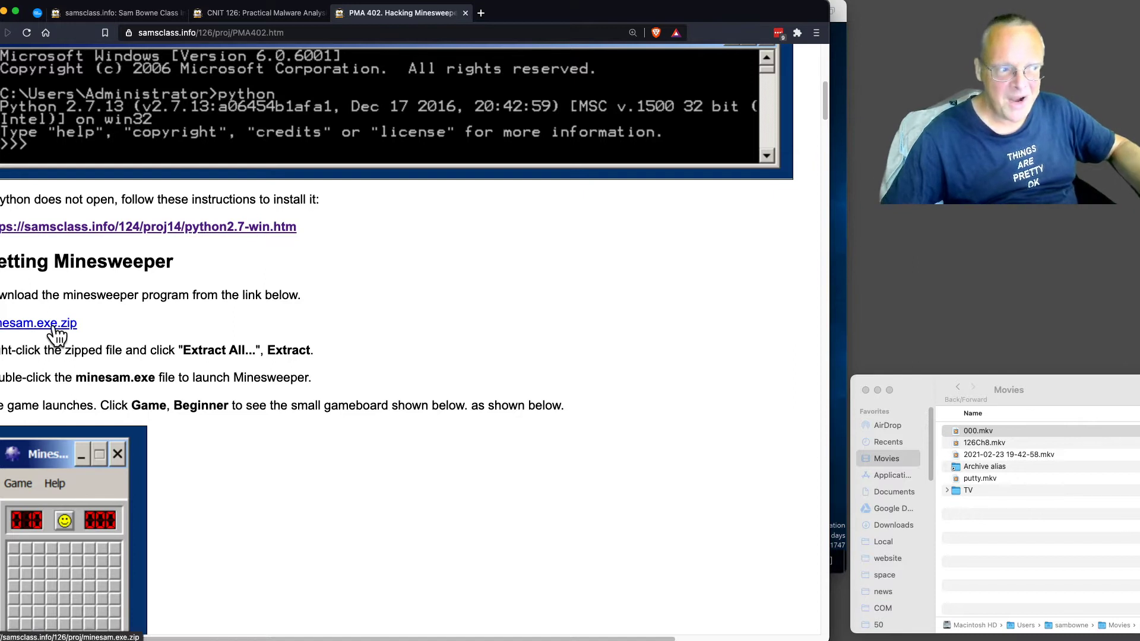
mouse_move(227, 238)
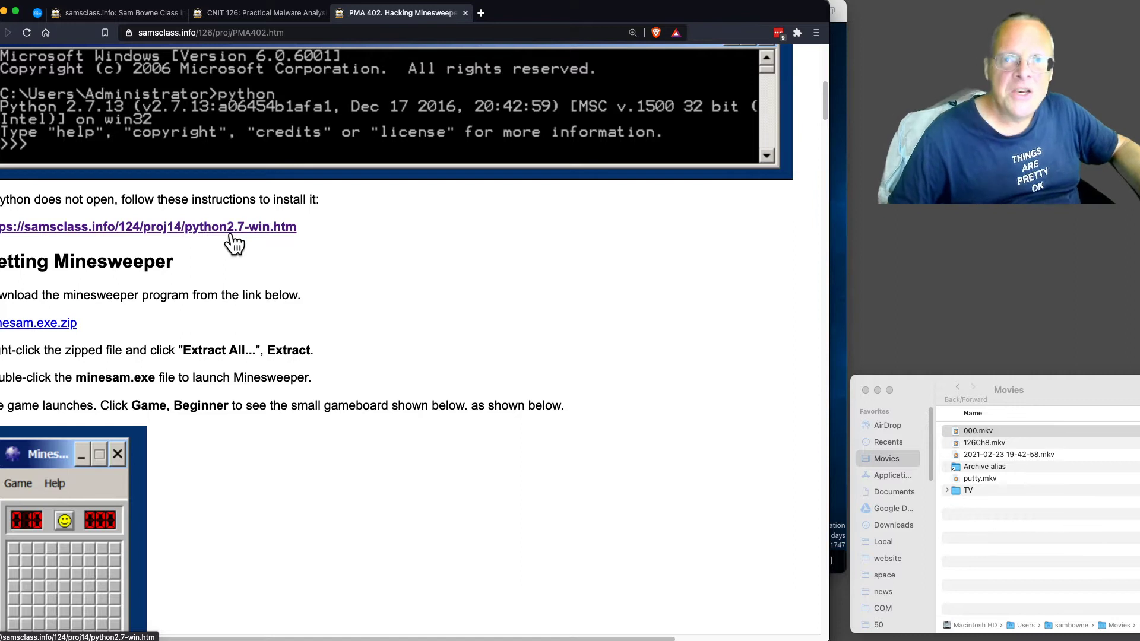
mouse_move(282, 294)
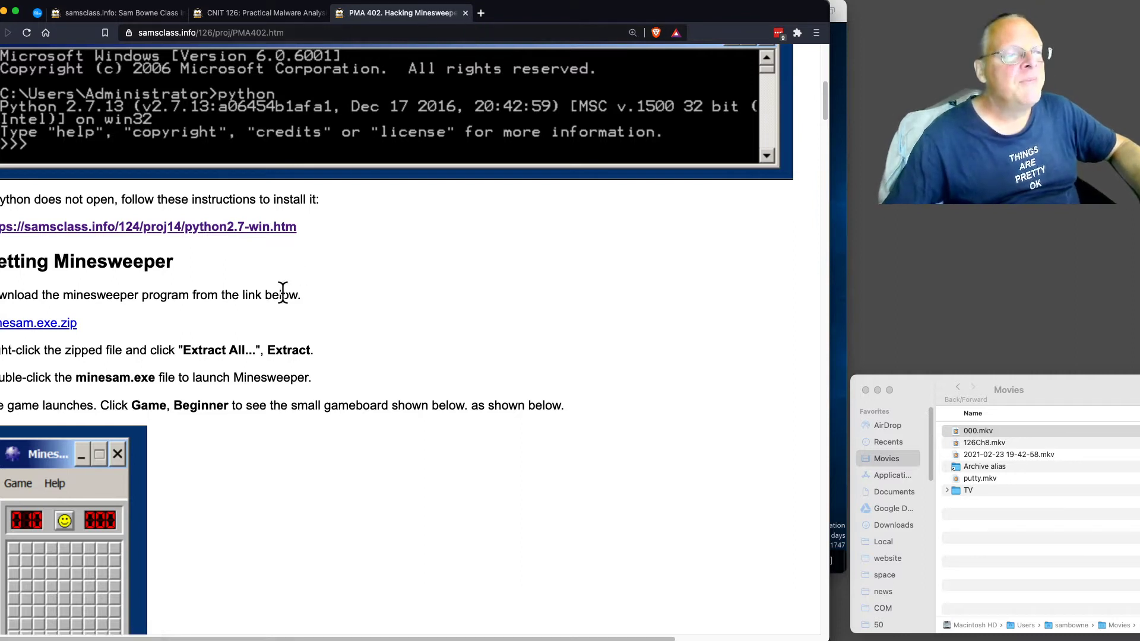
scroll(down, 3)
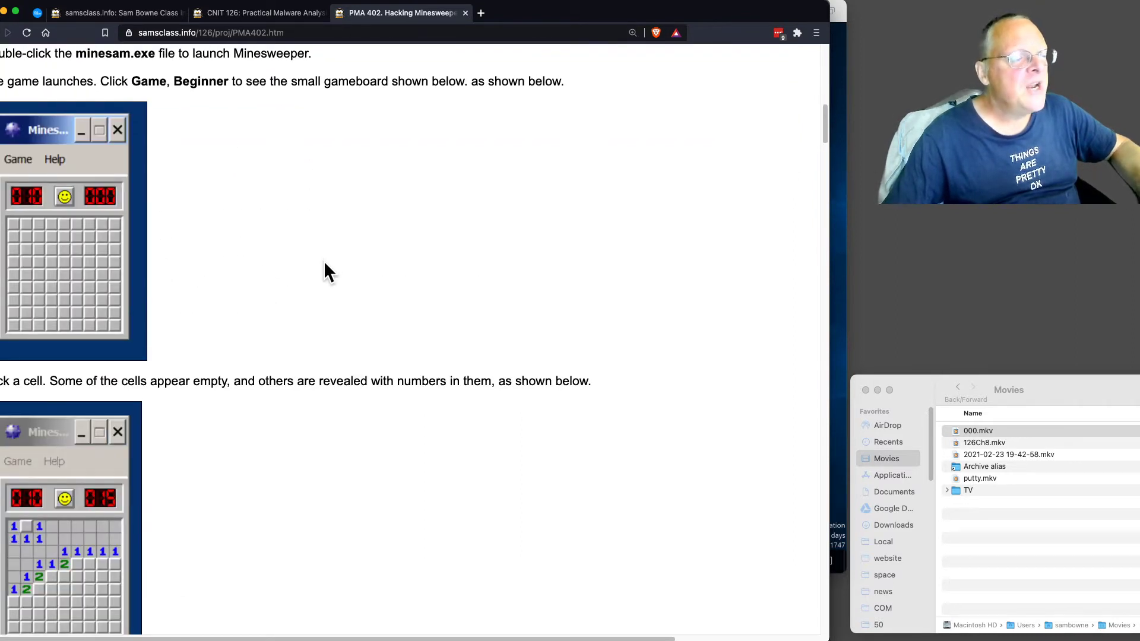
scroll(up, 3)
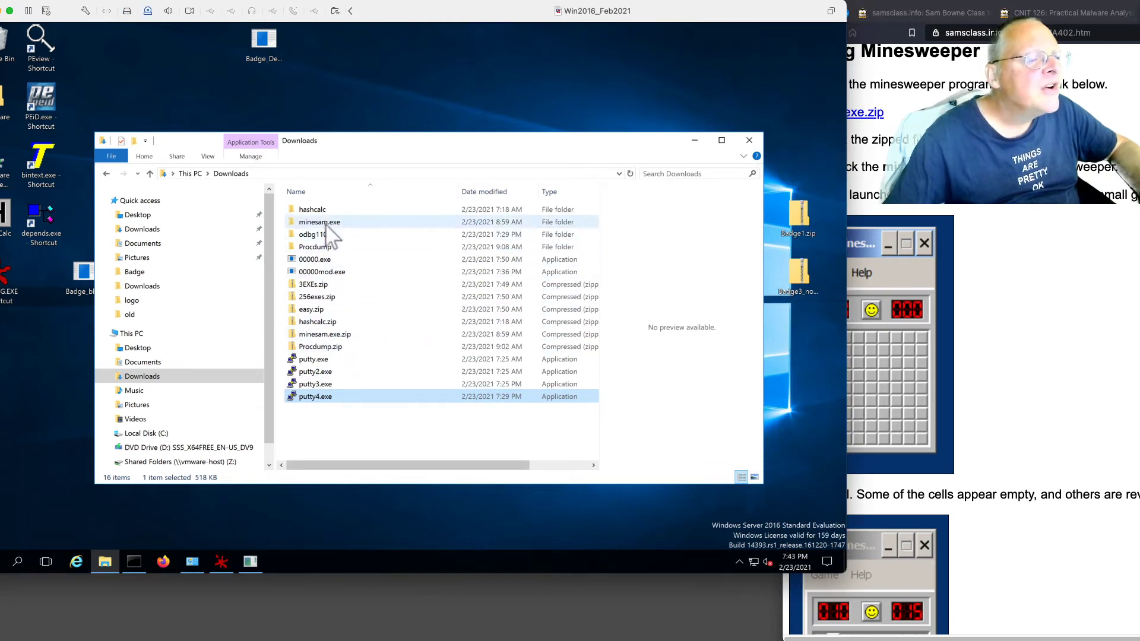
Step: Run minesam.exe from its folder, reveal one board cell, then close Minesweeper
double_click(319, 221)
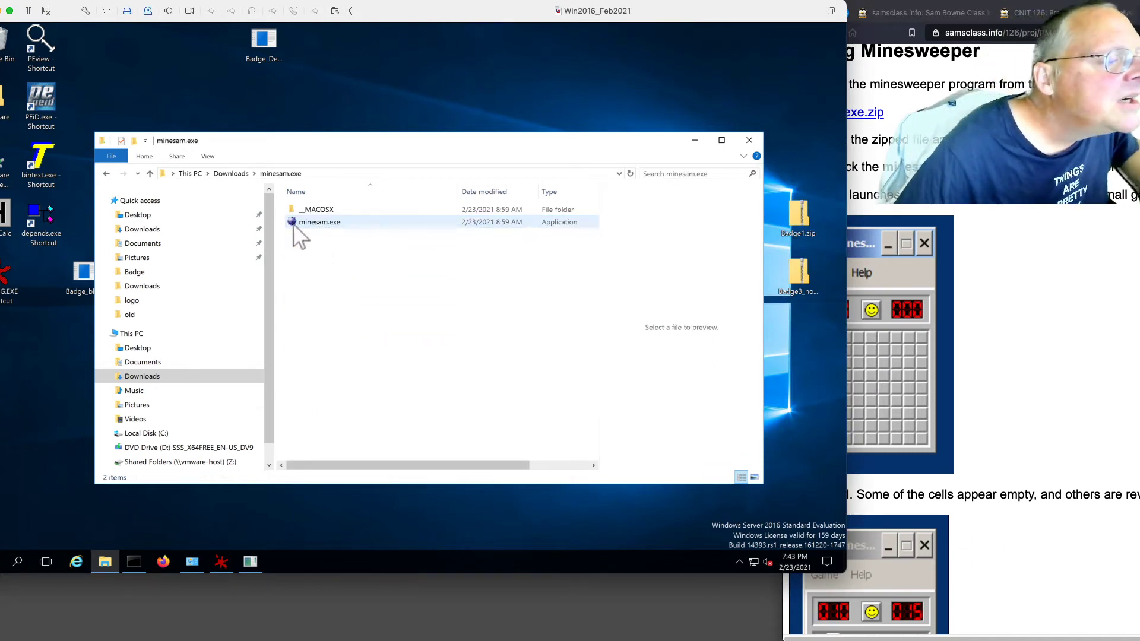
double_click(319, 222)
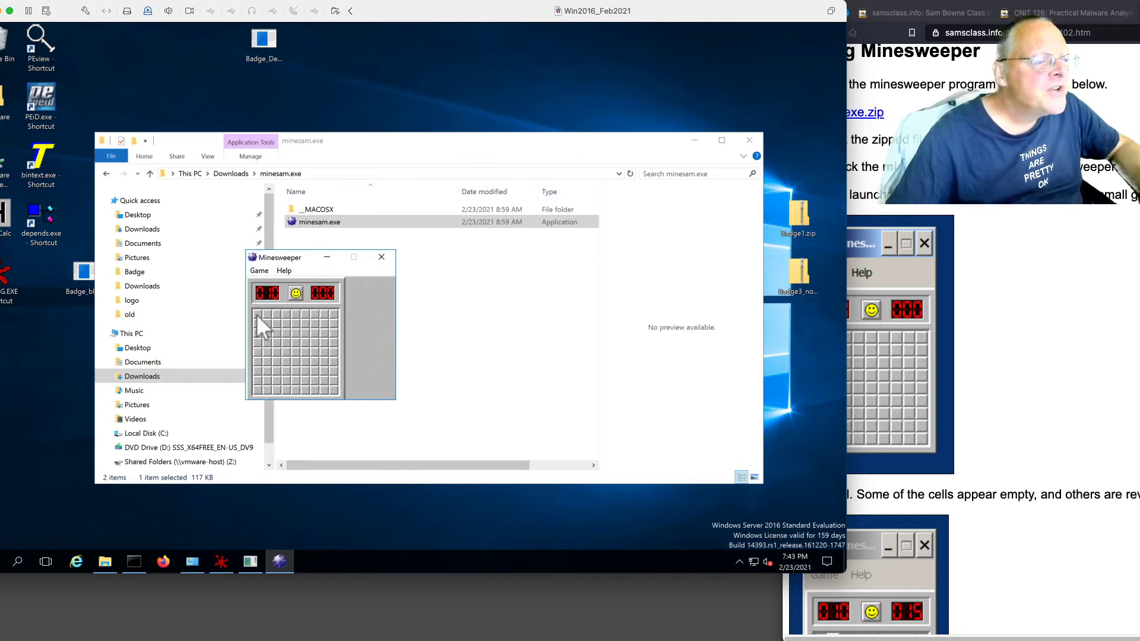
click(258, 323)
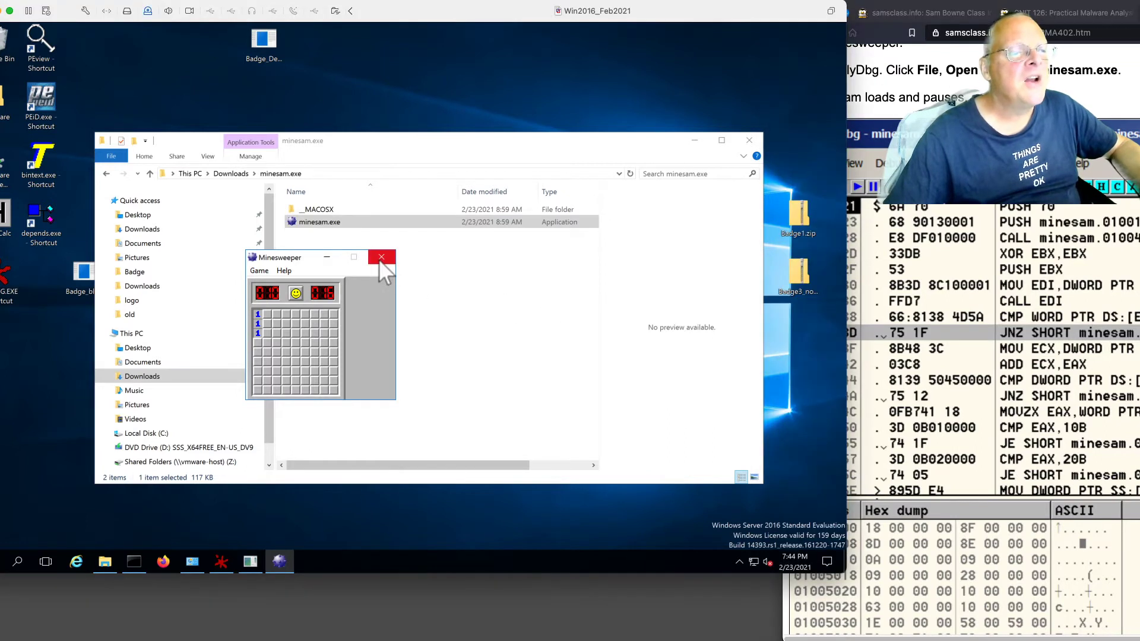
click(382, 258)
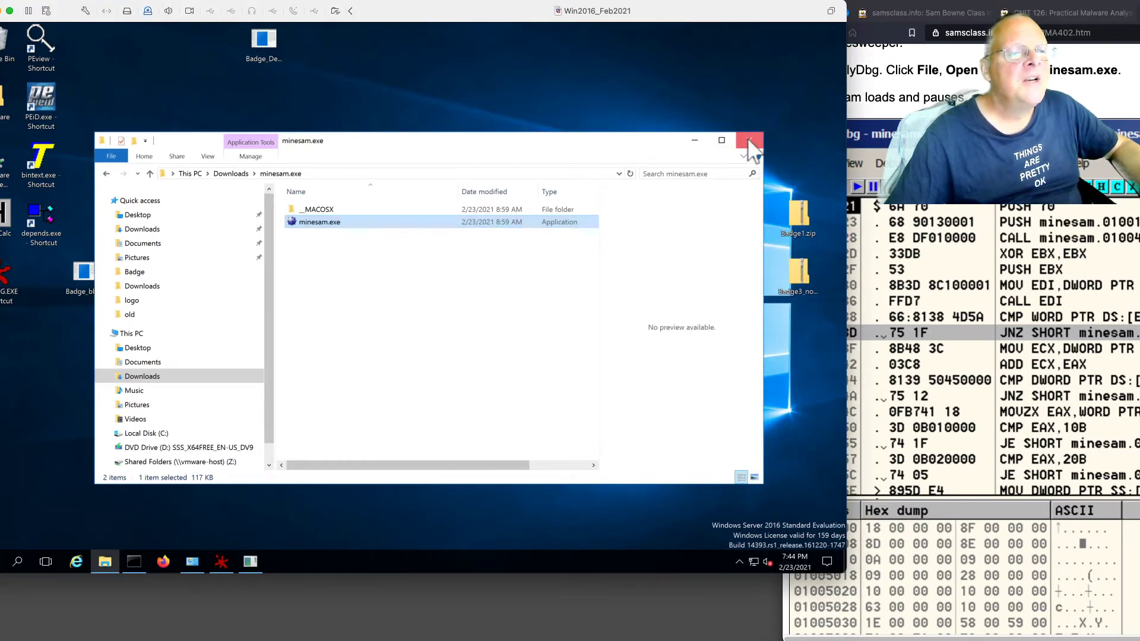
Step: Close Explorer, load minesam.exe in OllyDbg and resume its execution
click(751, 140)
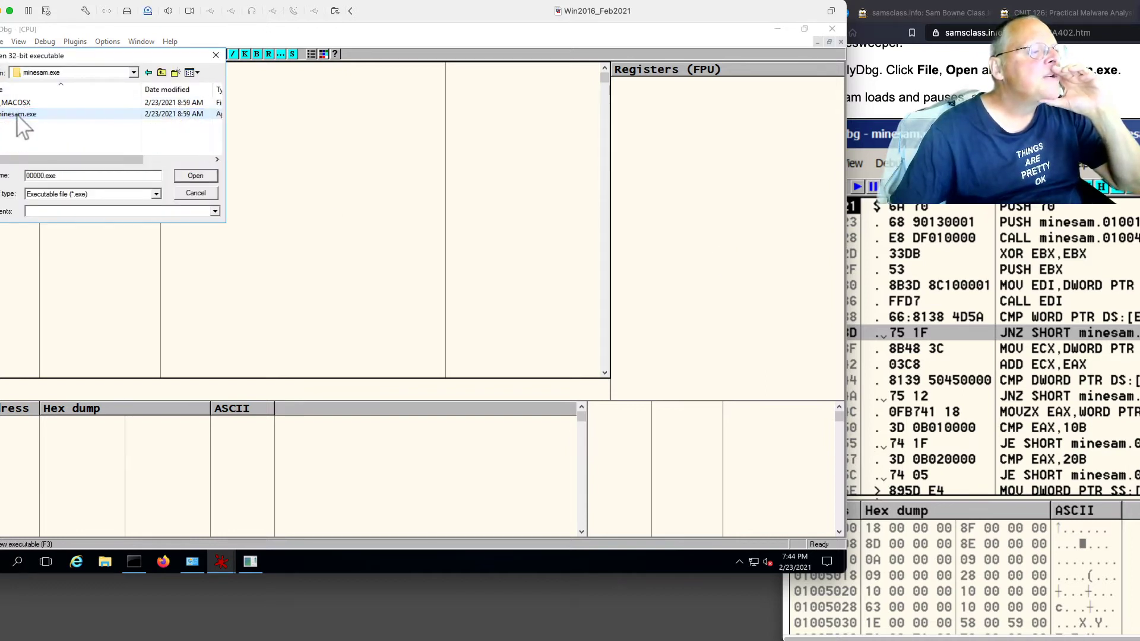
click(196, 175)
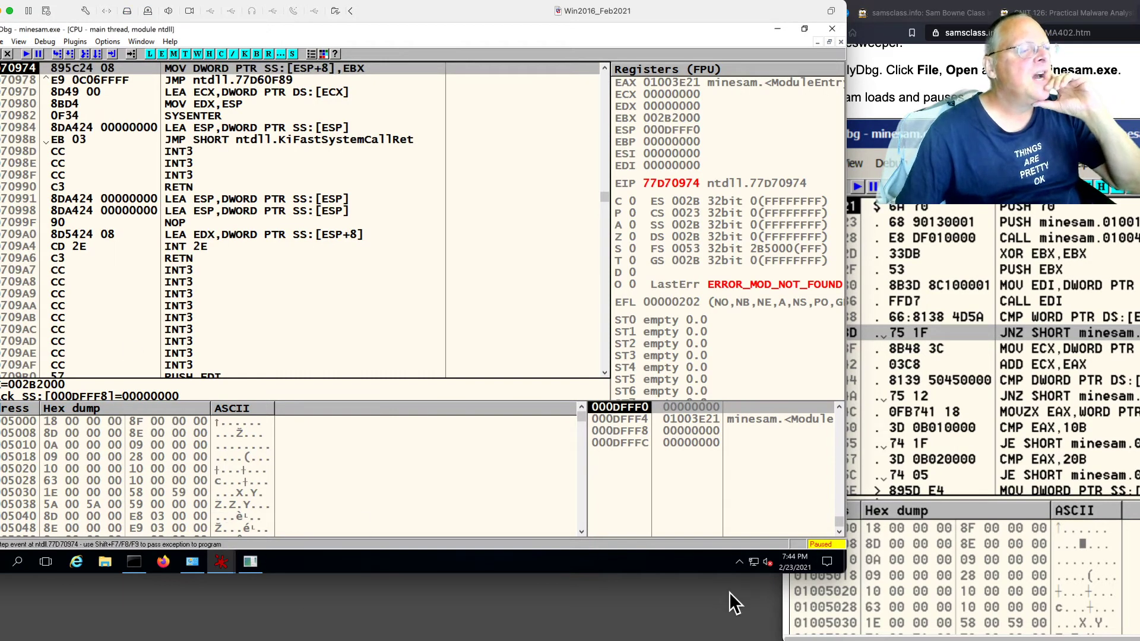
mouse_move(818, 549)
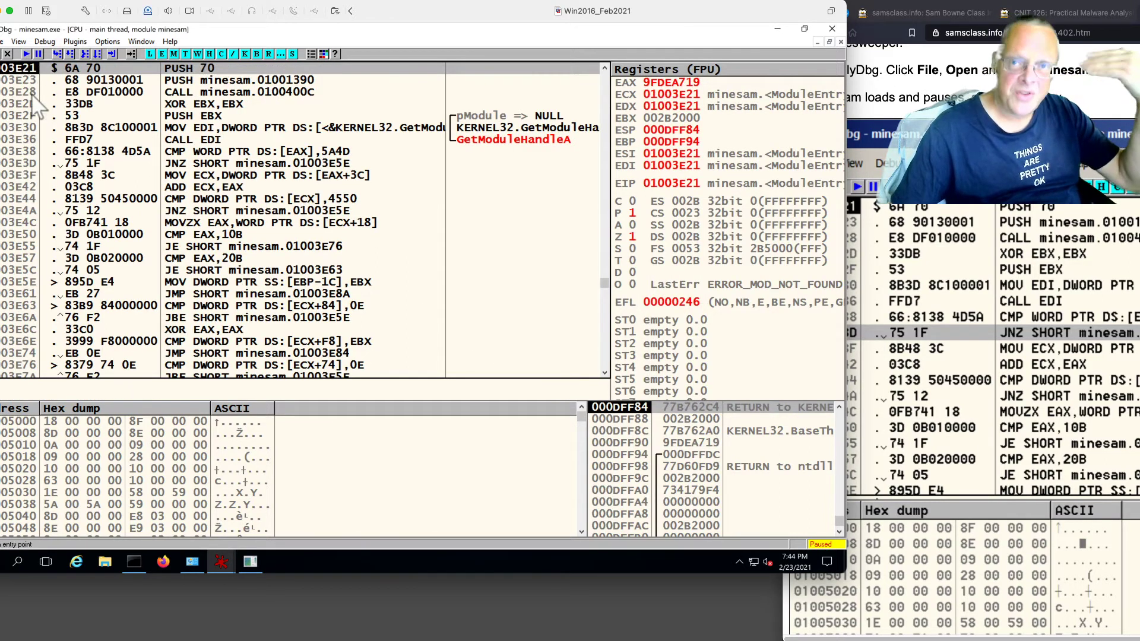
mouse_move(524, 432)
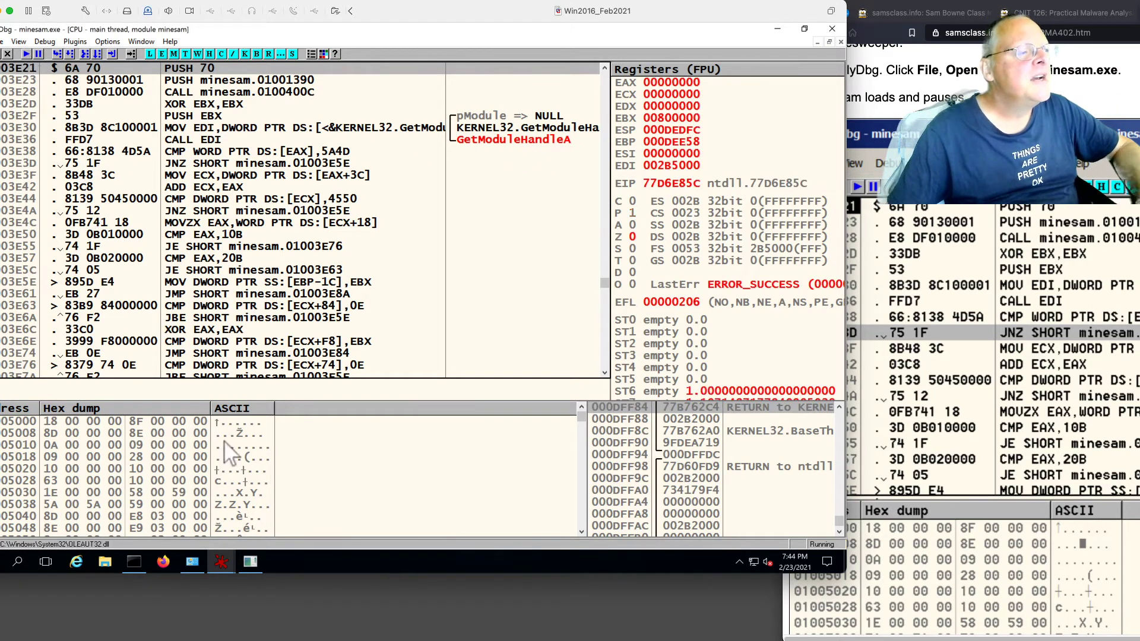
click(279, 562)
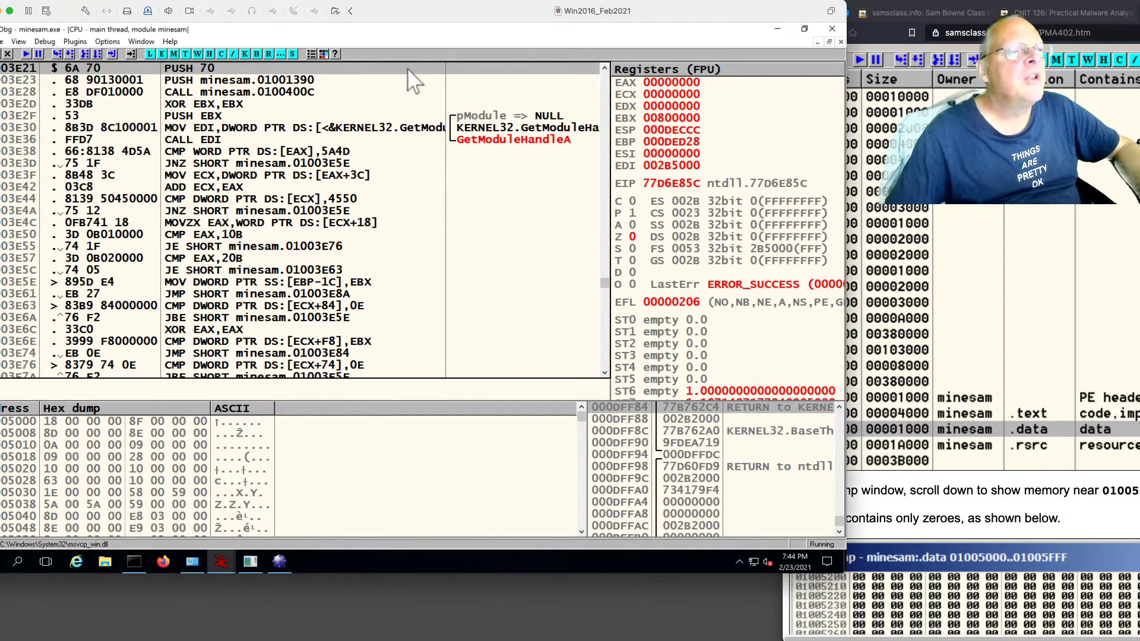
Step: Show the Memory map, select the minesam .data section and open its context menu
click(19, 41)
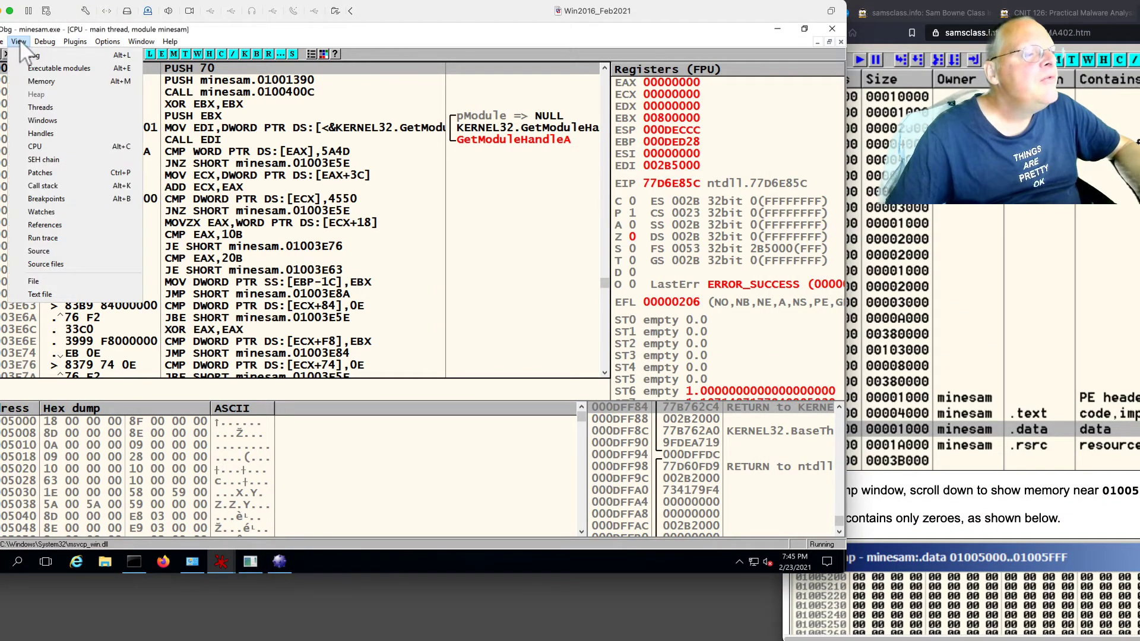
click(41, 81)
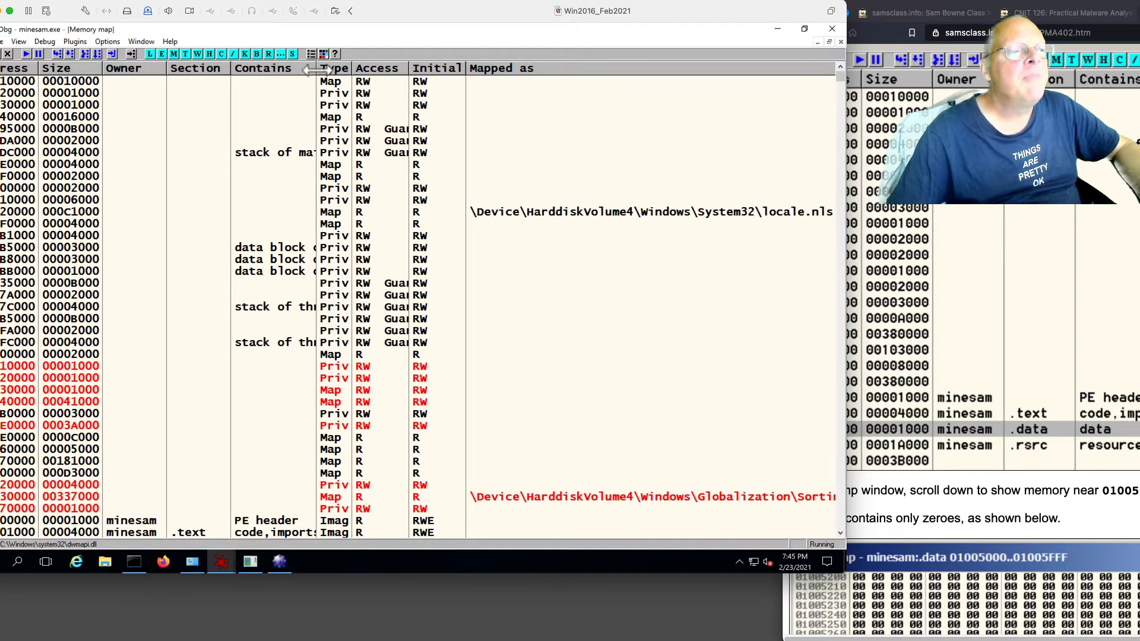
scroll(down, 3)
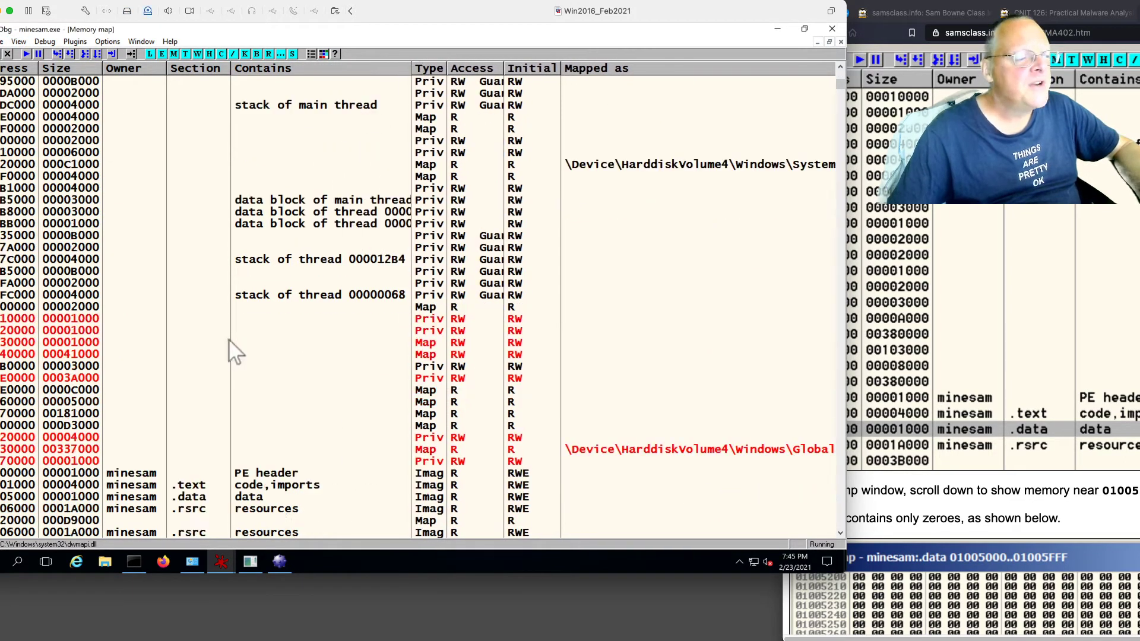
scroll(down, 3)
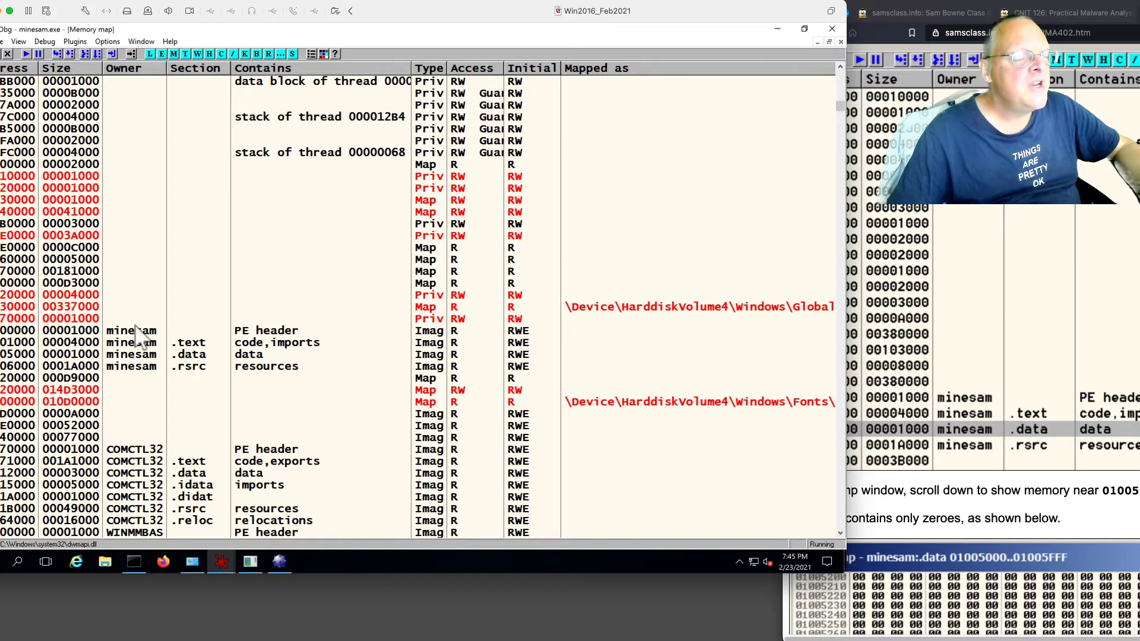
mouse_move(269, 348)
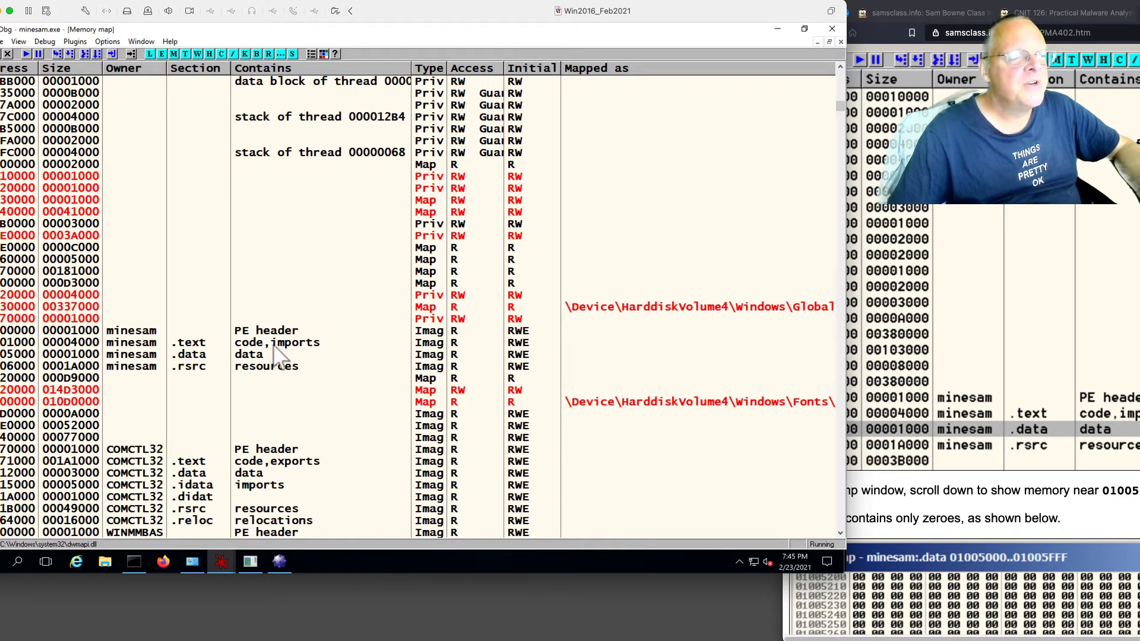
mouse_move(228, 354)
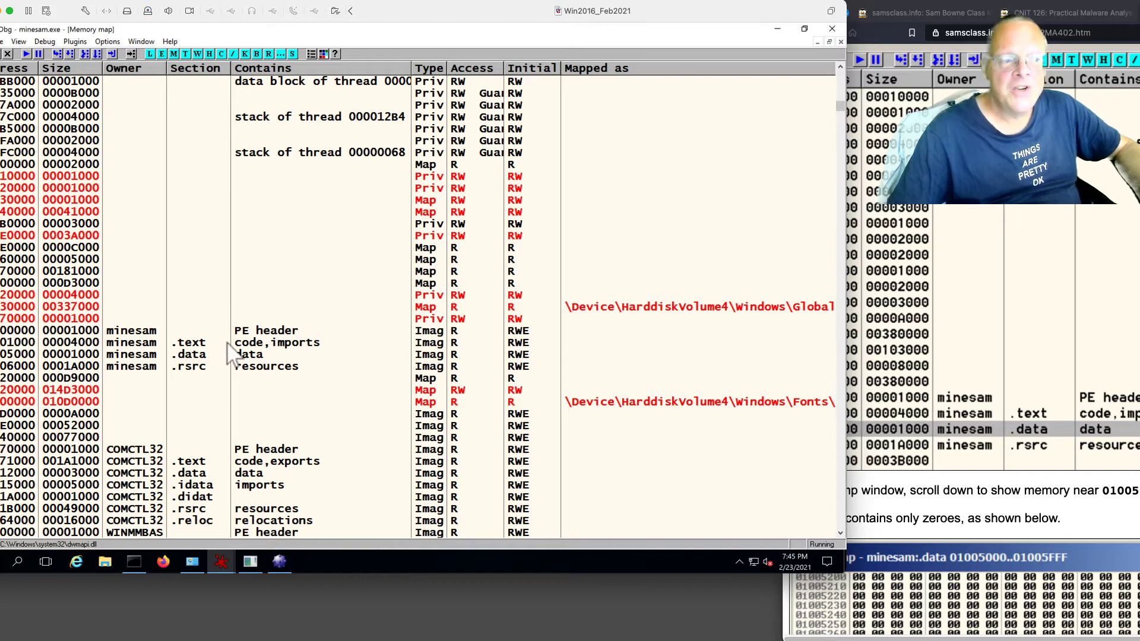
mouse_move(222, 363)
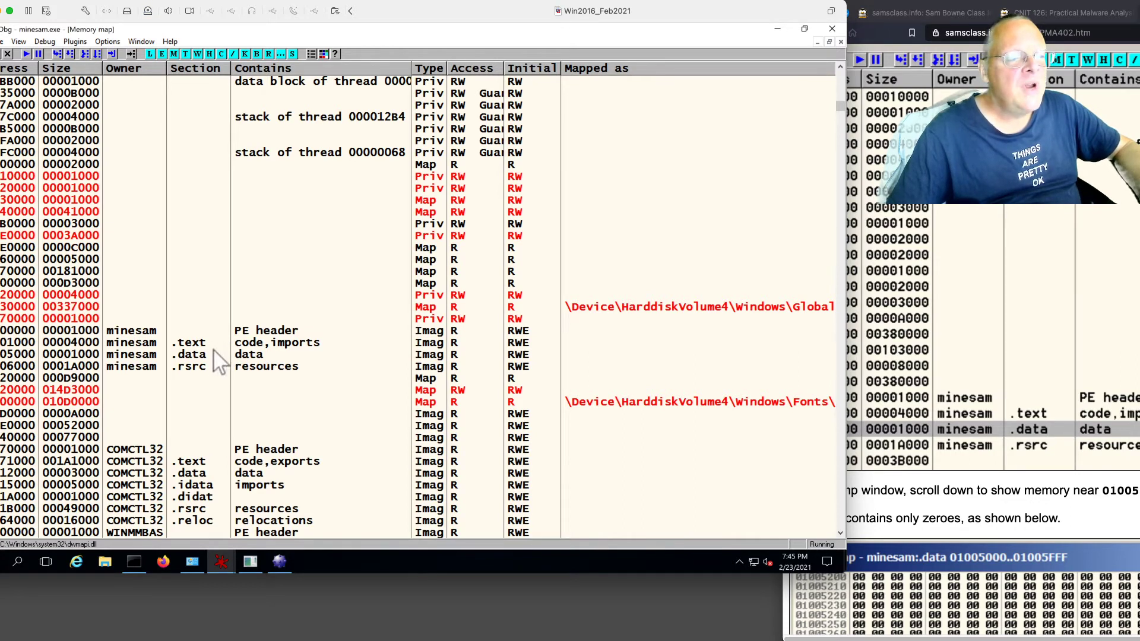
click(212, 355)
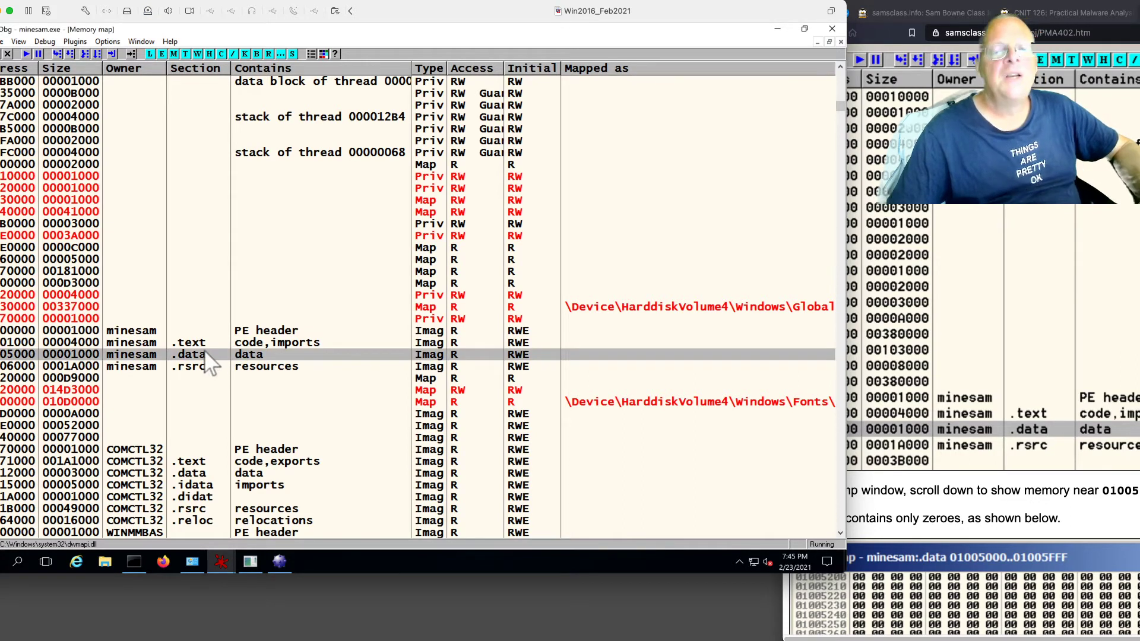
right_click(196, 354)
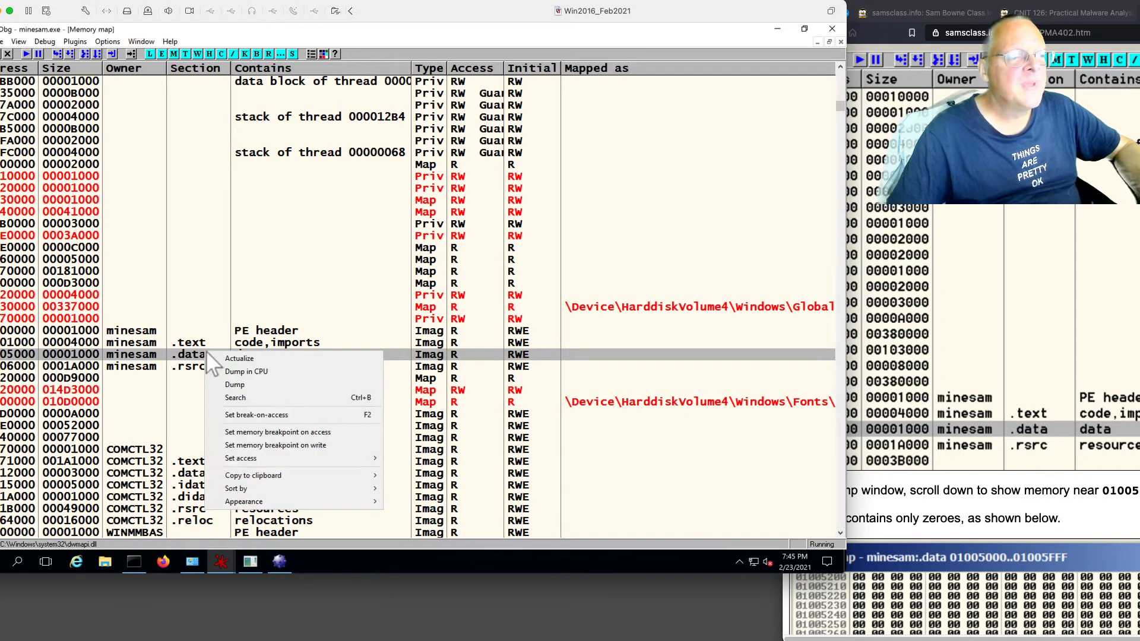
Step: Dump the .data section and scroll down to the board bytes near 01005340
click(235, 384)
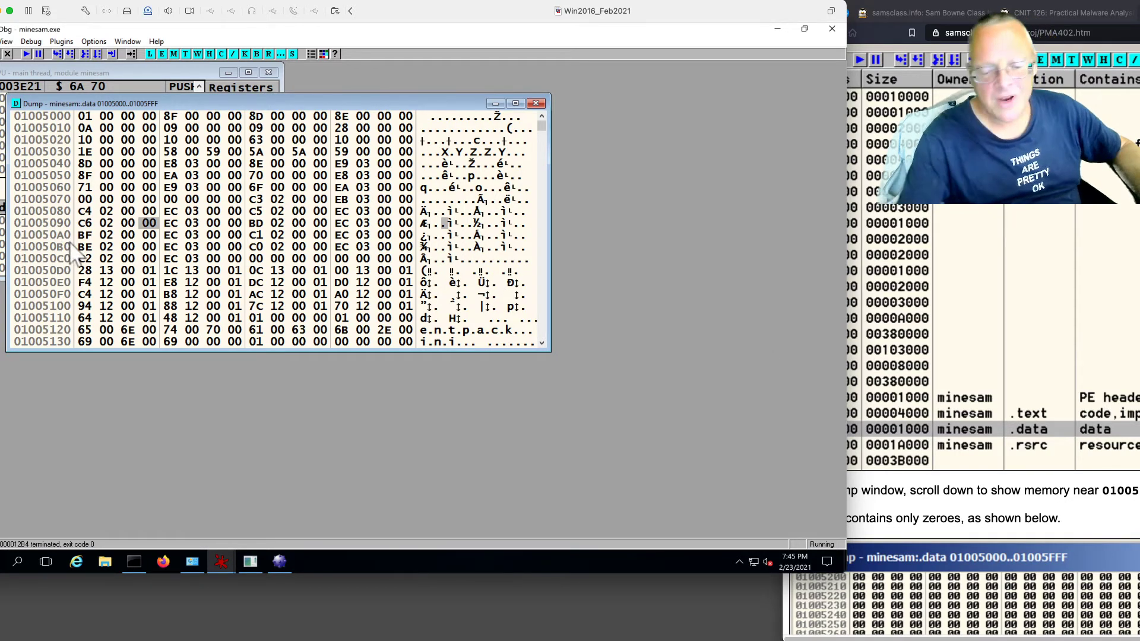
scroll(down, 3)
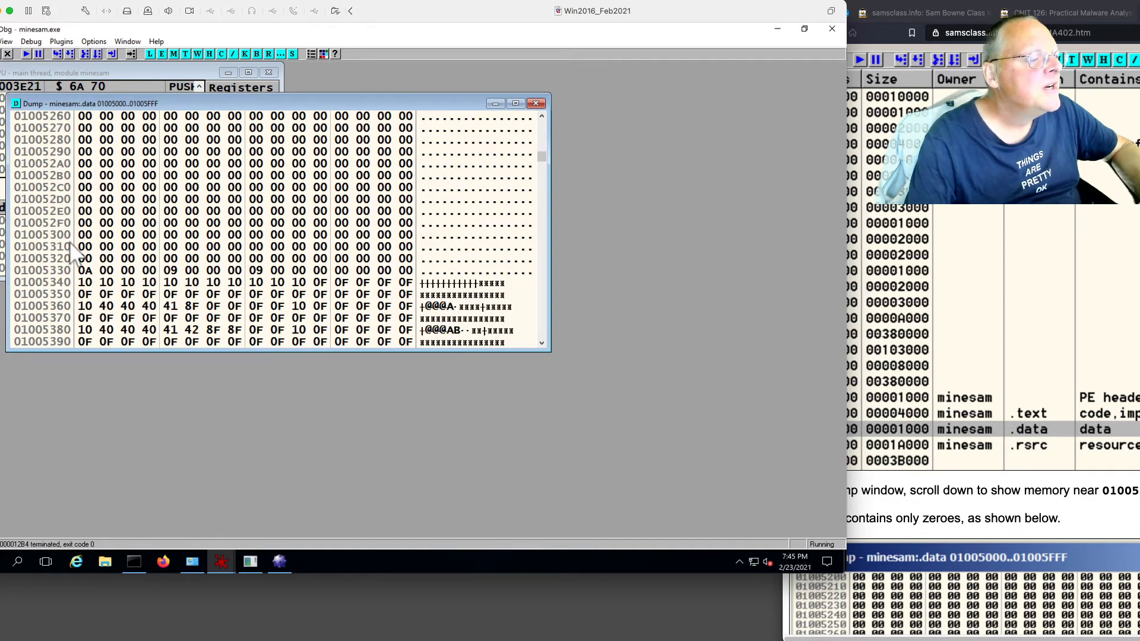
scroll(down, 3)
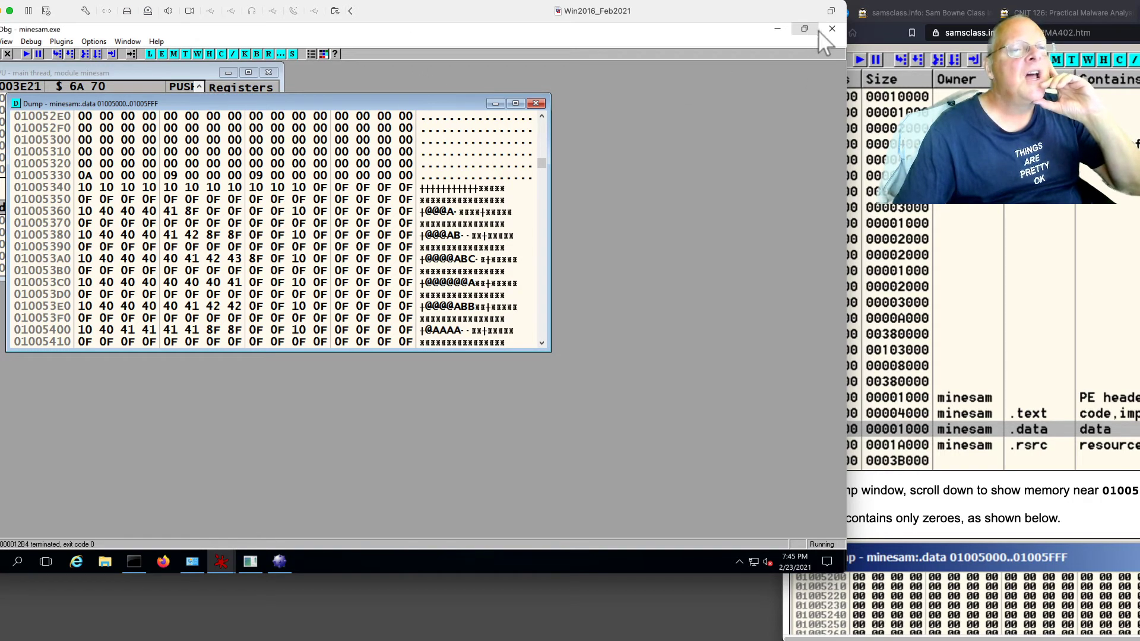
mouse_move(276, 571)
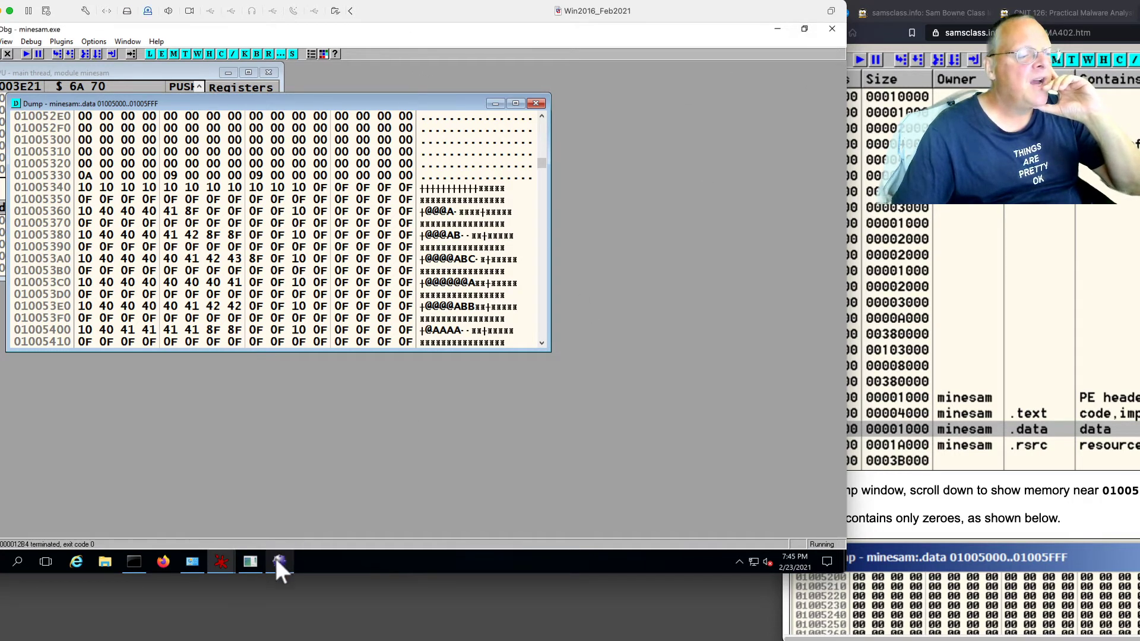
Step: Bring Minesweeper beside the dump and compare its cells with the 8F bytes at 01005380
click(279, 562)
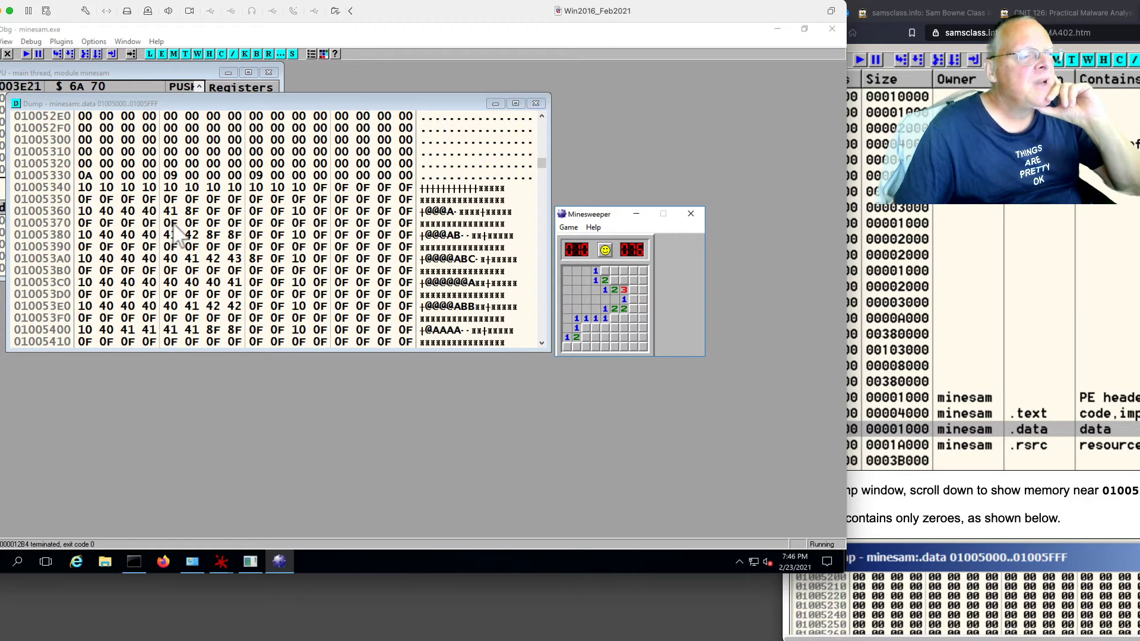
mouse_move(175, 266)
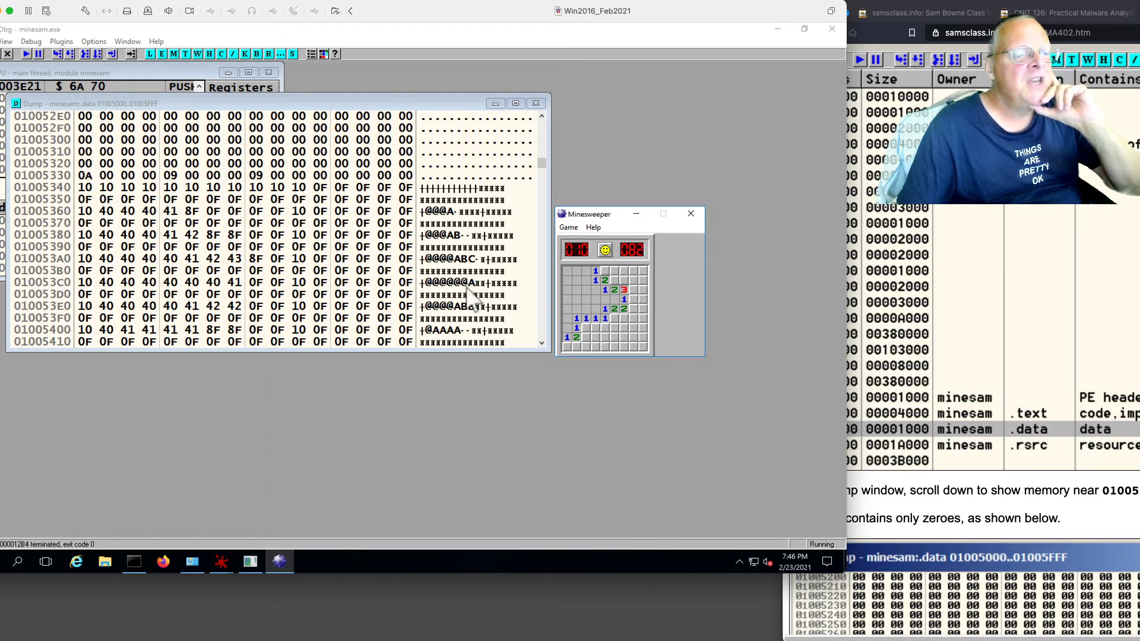
mouse_move(215, 255)
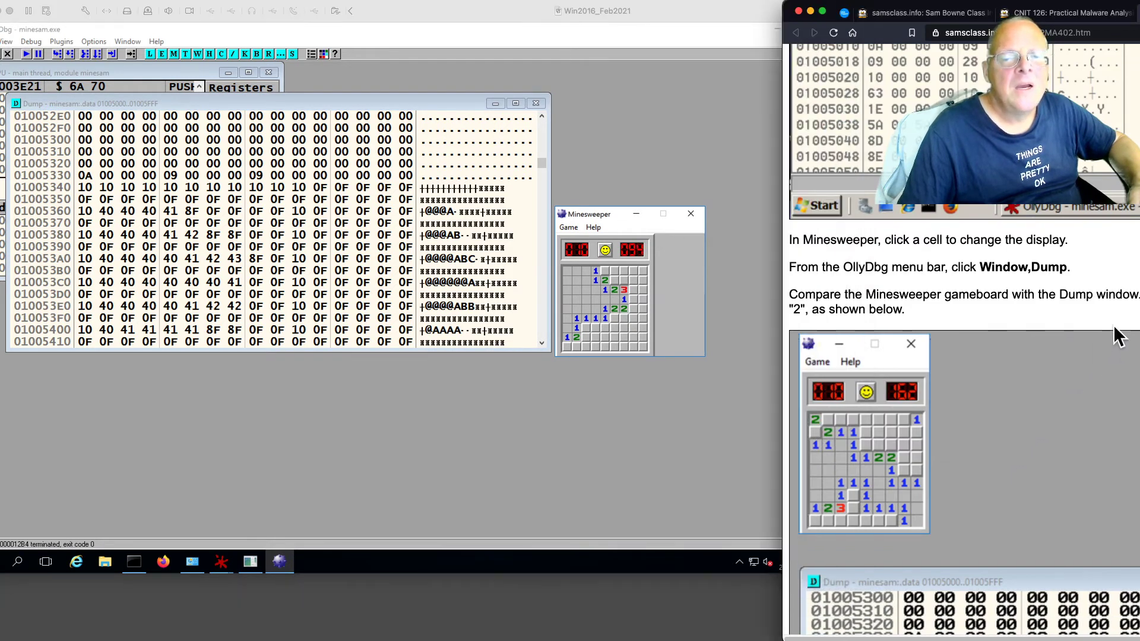
mouse_move(1019, 365)
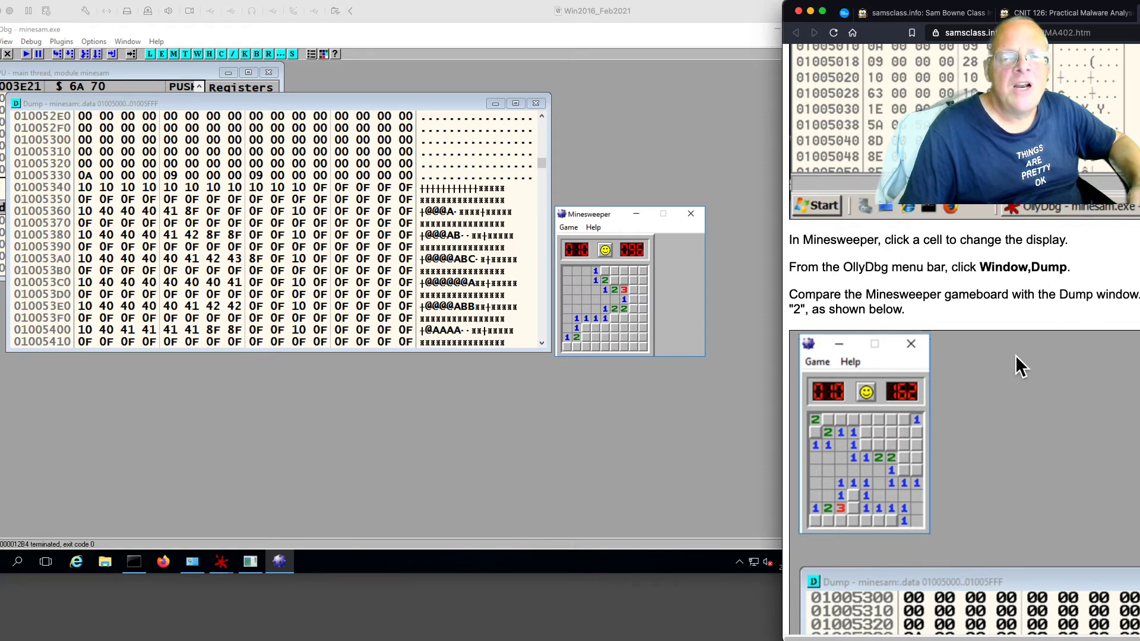
scroll(down, 3)
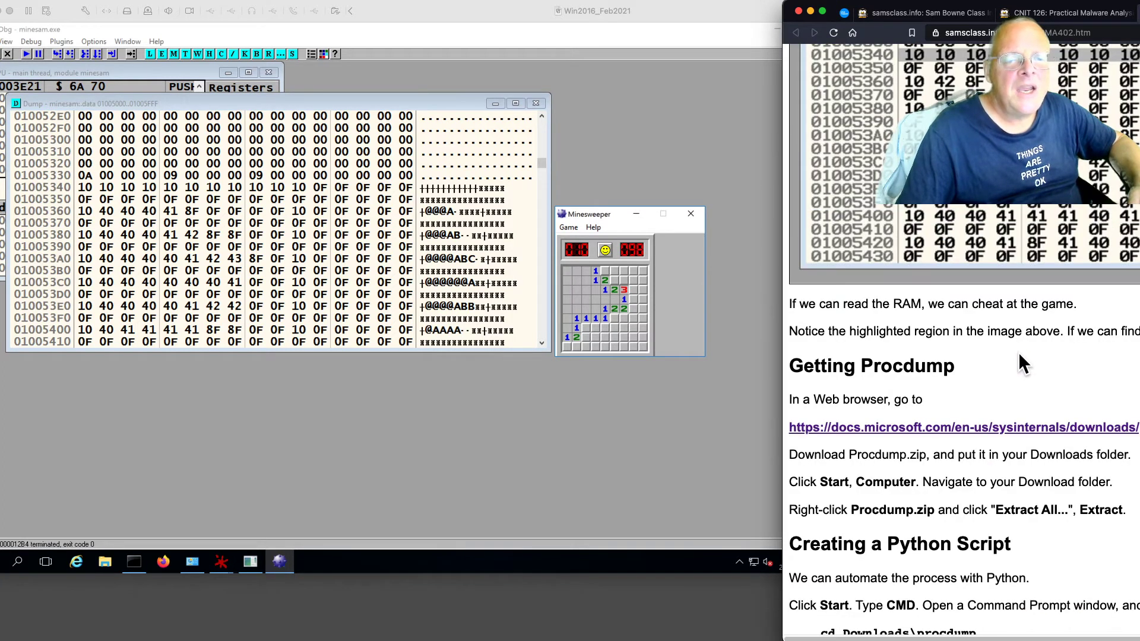
mouse_move(1005, 358)
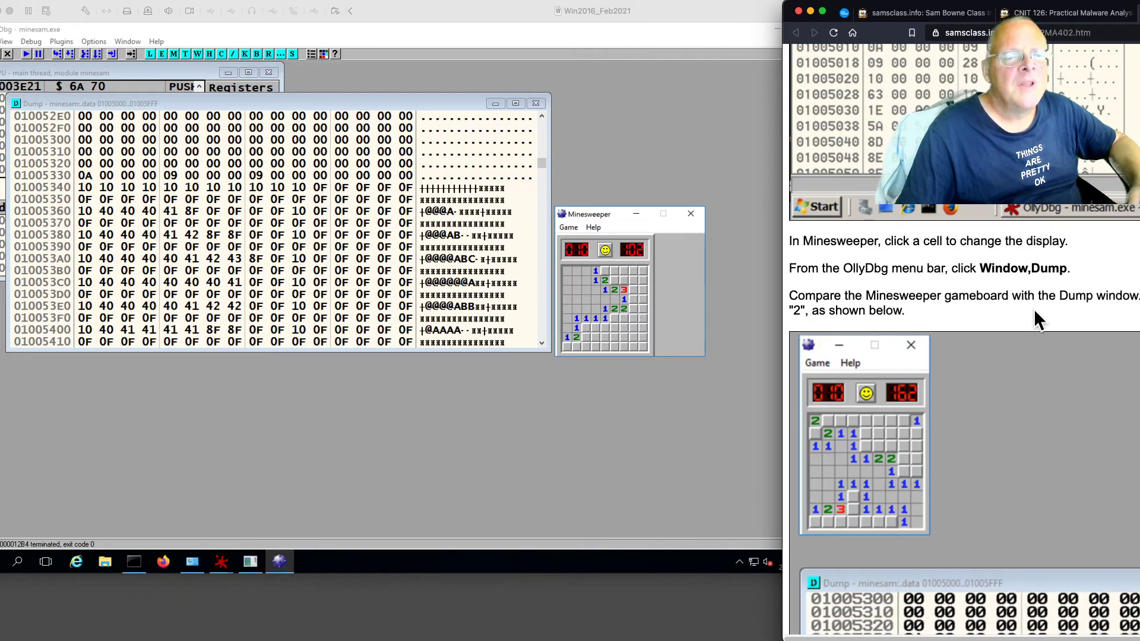
mouse_move(970, 332)
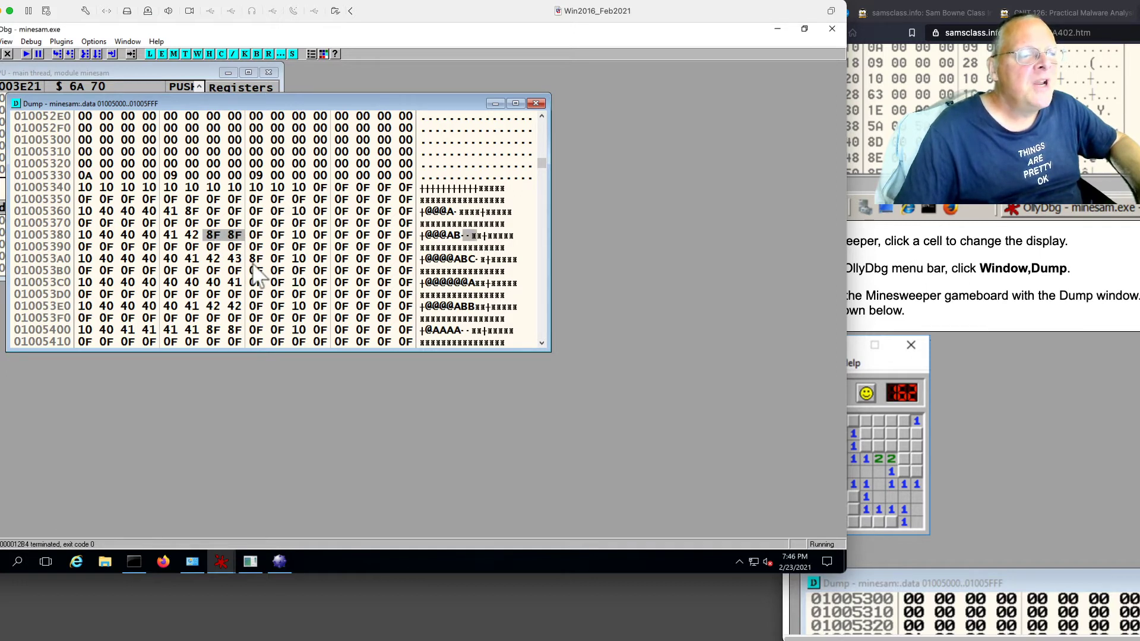
mouse_move(187, 224)
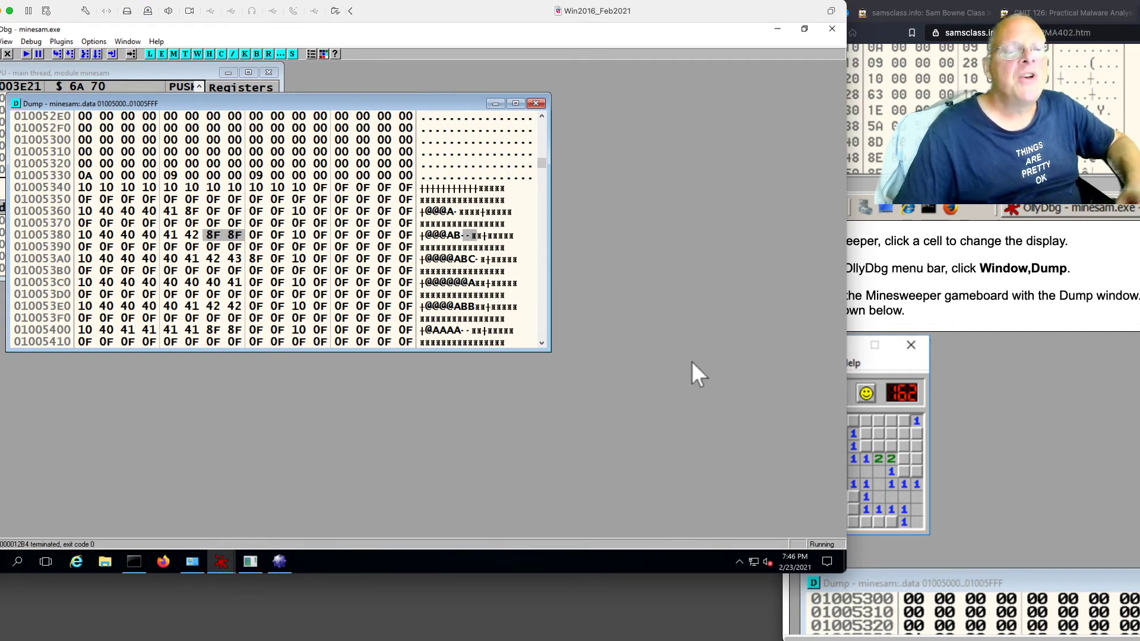
mouse_move(629, 285)
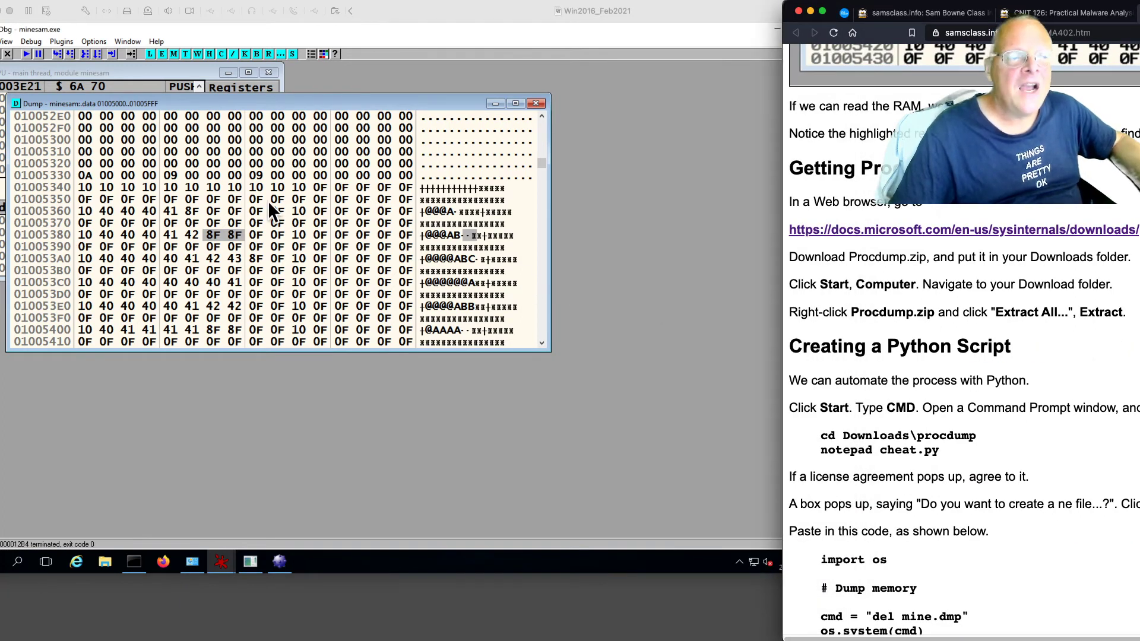
mouse_move(350, 253)
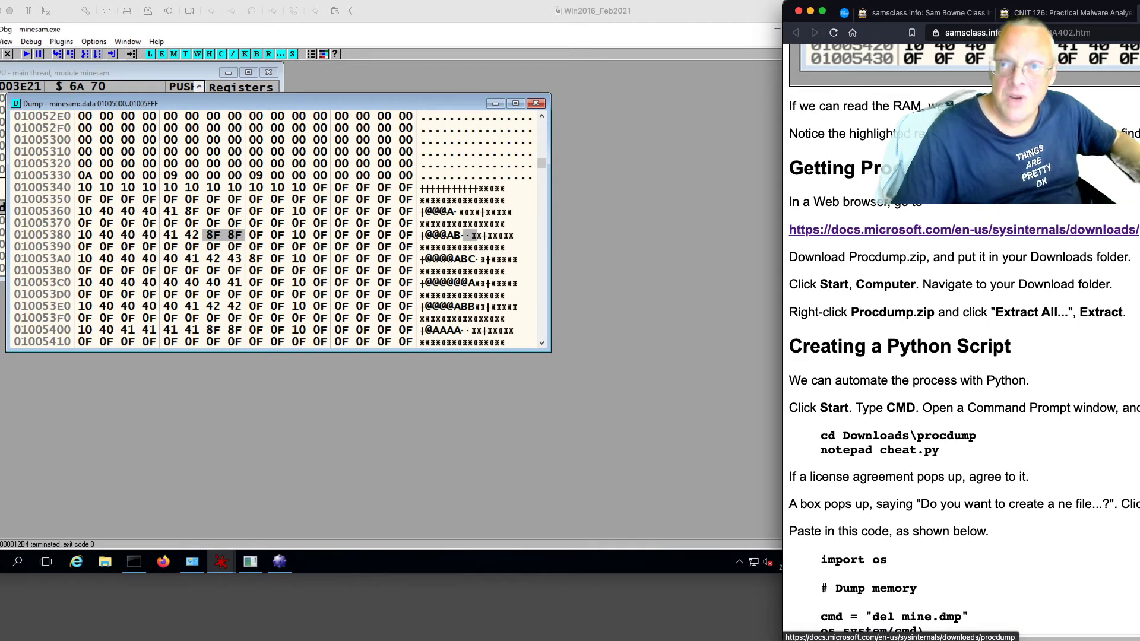
mouse_move(978, 241)
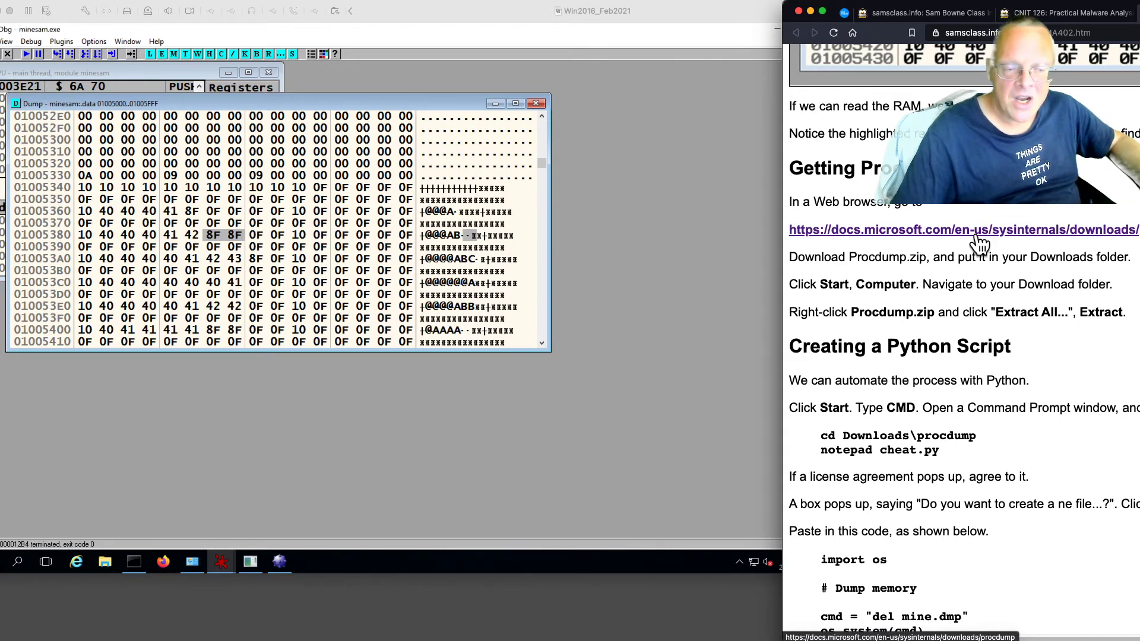
Step: Scroll the lab page past Getting Procdump to the cheat.py script listing
scroll(down, 3)
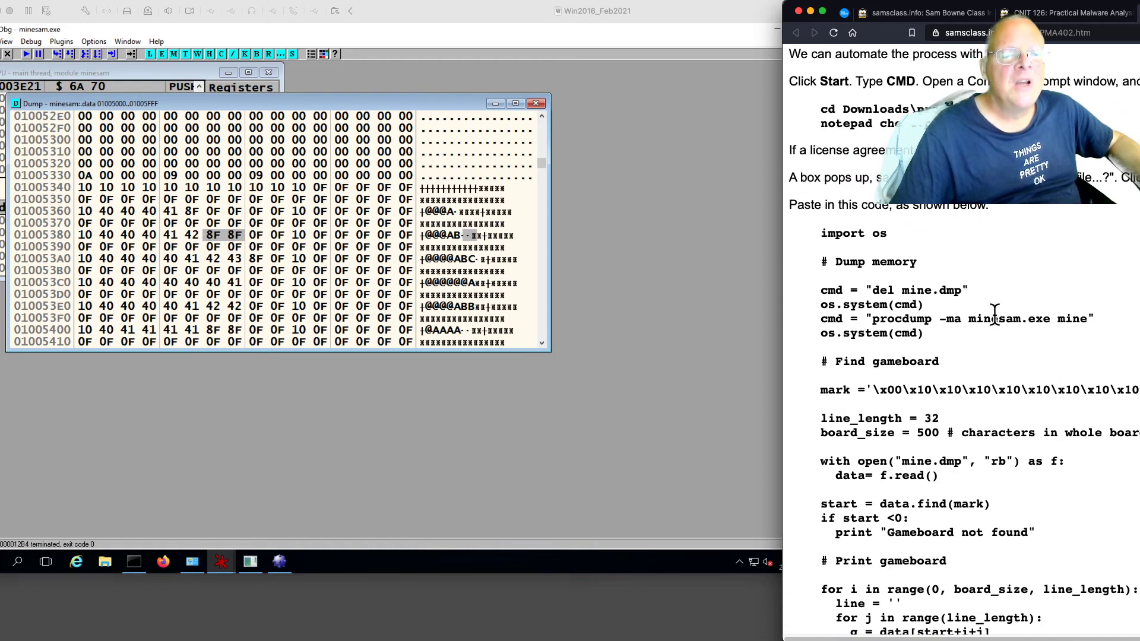
scroll(down, 3)
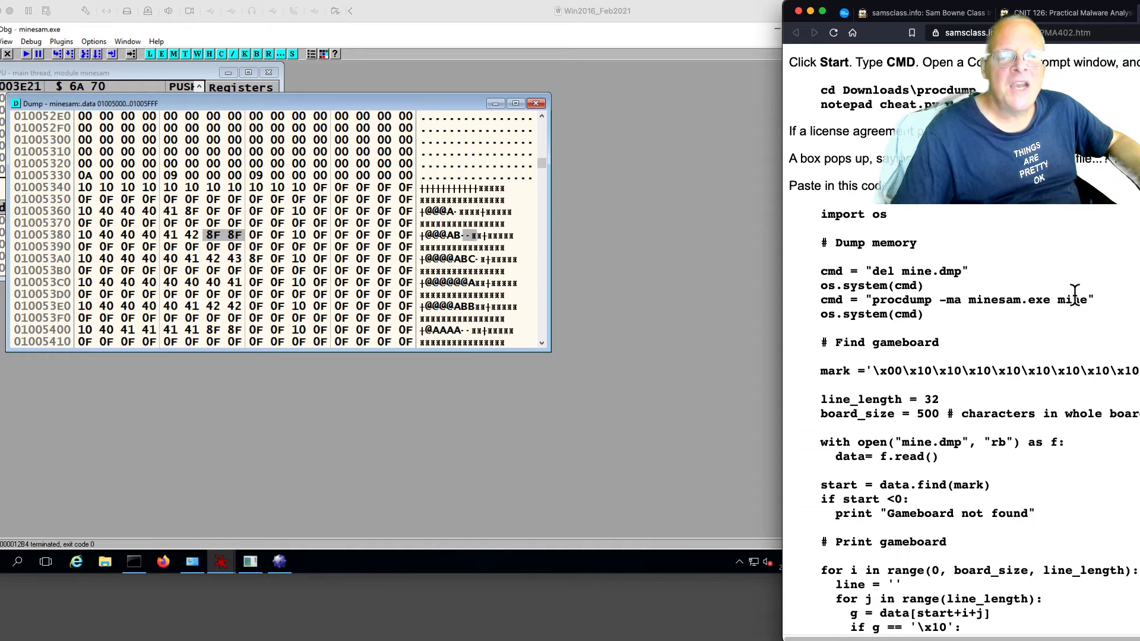
mouse_move(1049, 291)
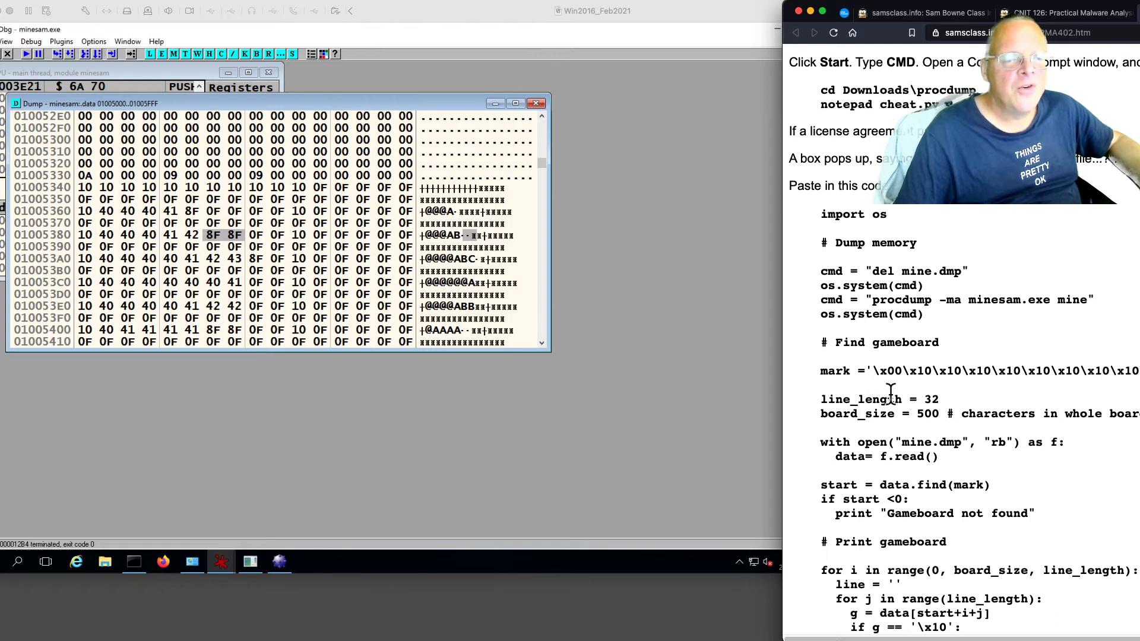
mouse_move(89, 193)
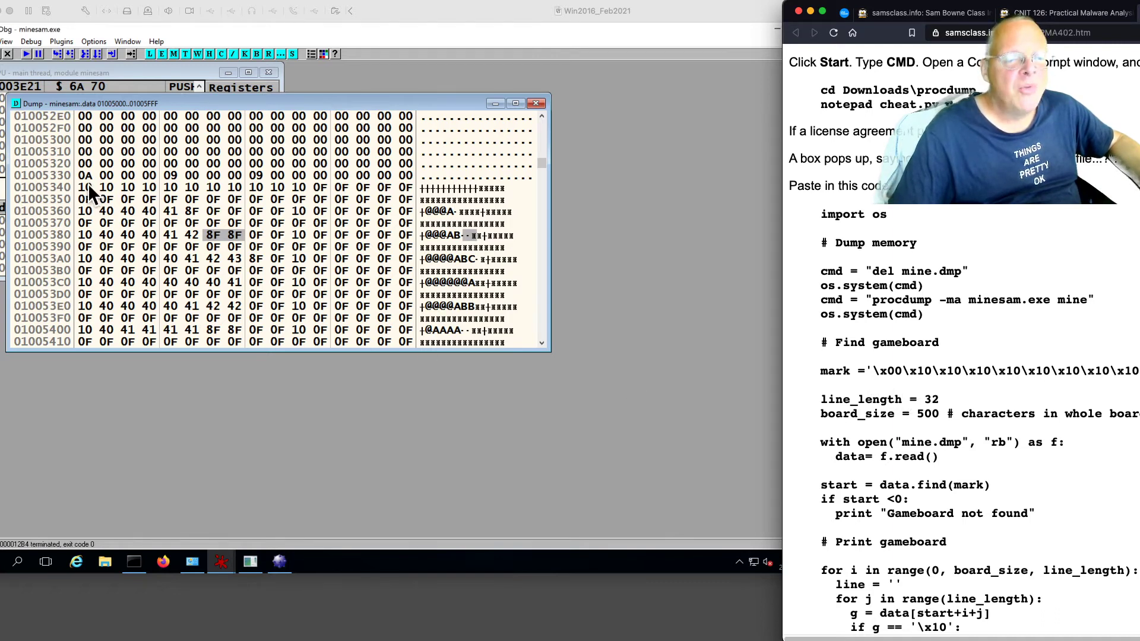
mouse_move(309, 202)
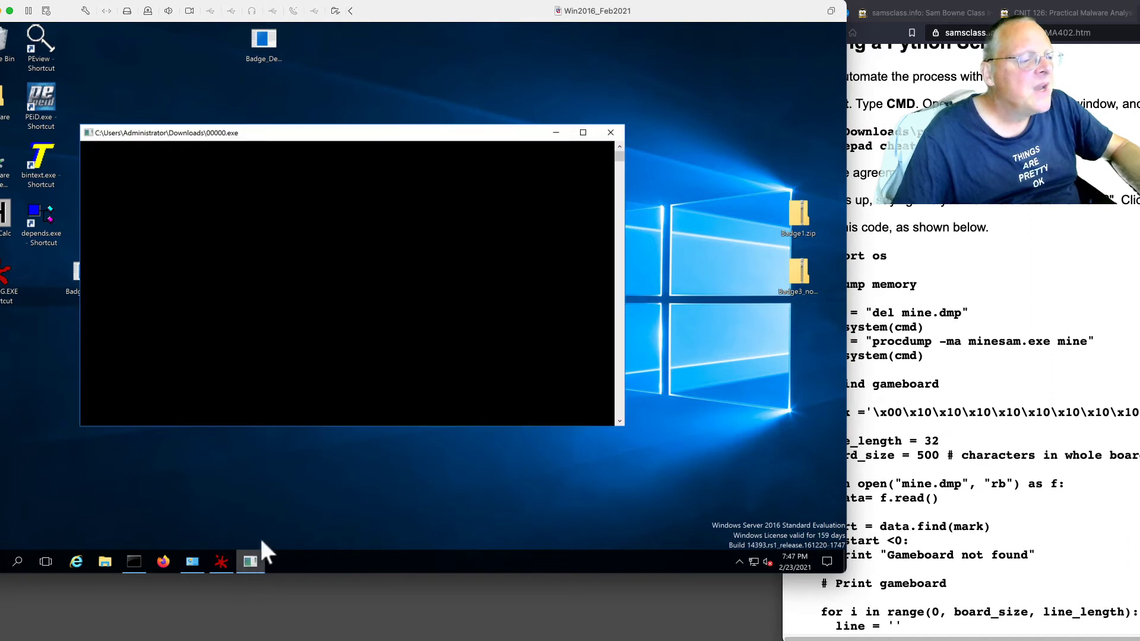
mouse_move(527, 212)
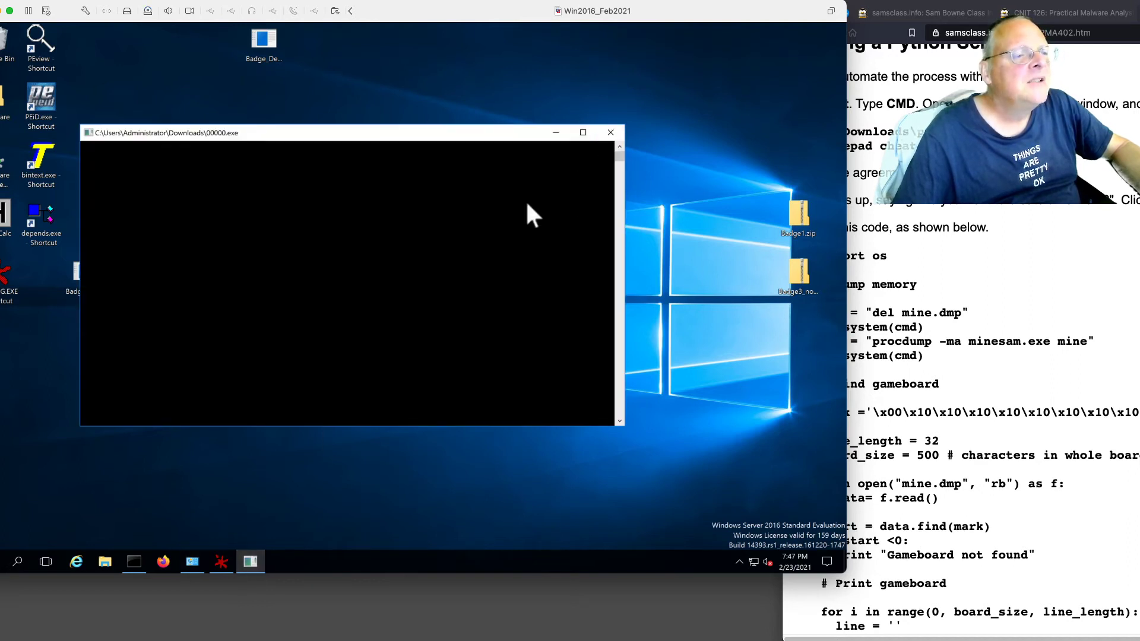
mouse_move(331, 287)
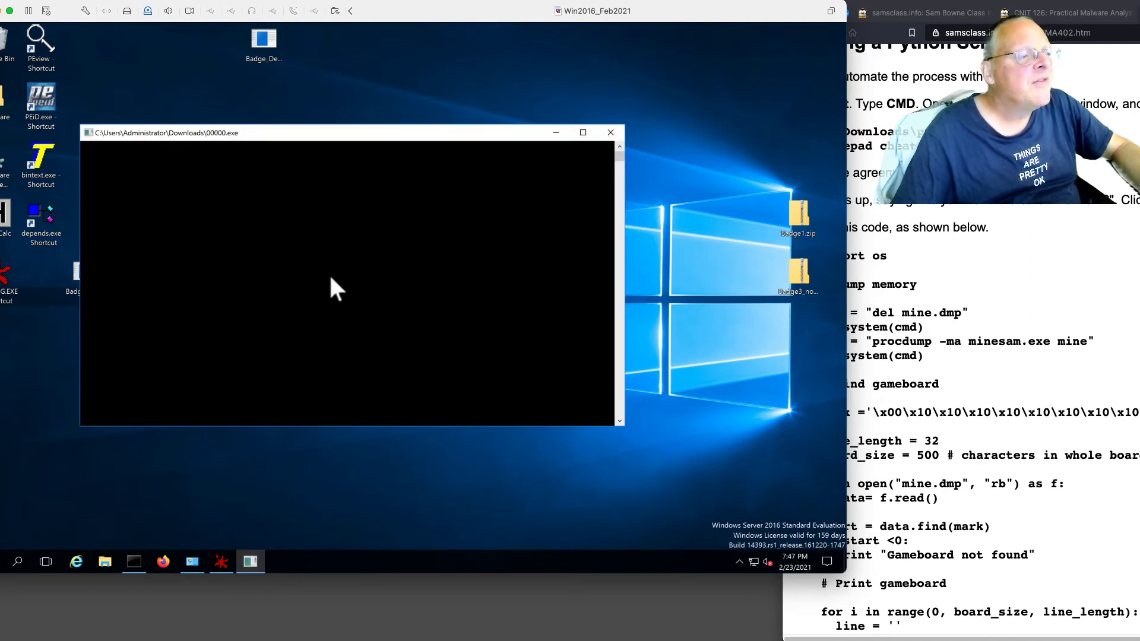
mouse_move(312, 552)
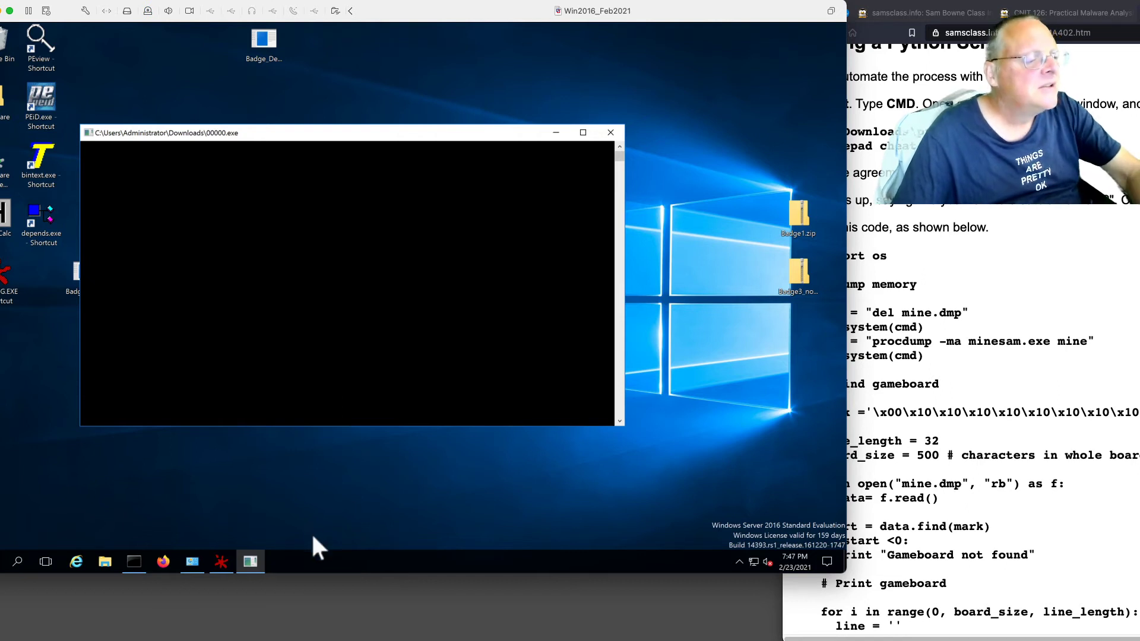
Step: Dismiss the 00000.exe console, close OllyDbg, and switch to Command Prompt
click(611, 131)
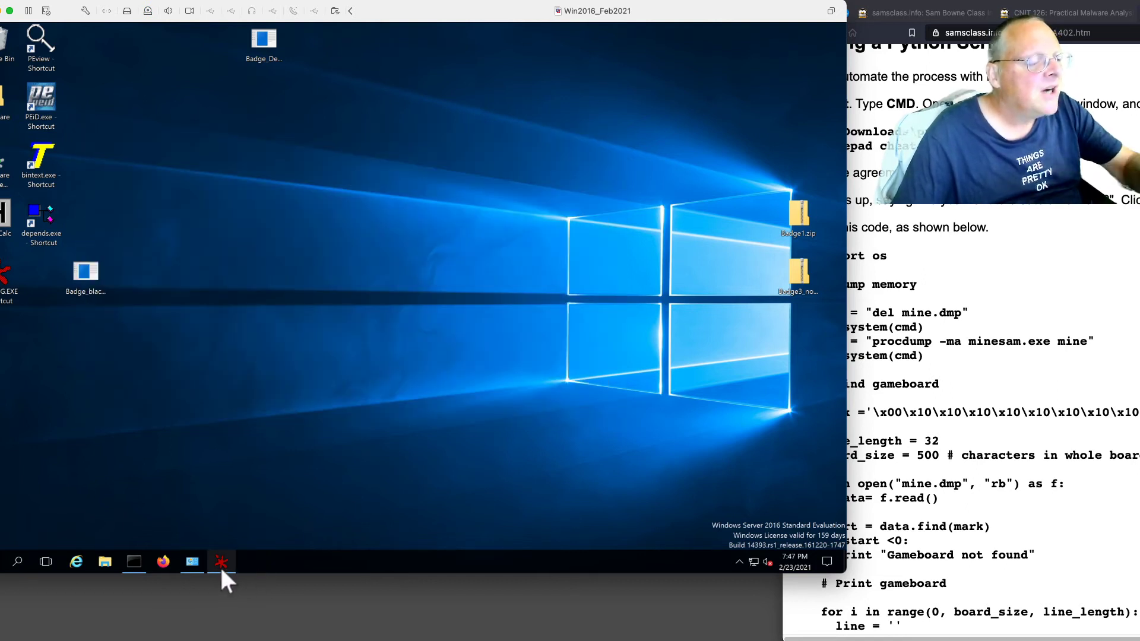
click(221, 561)
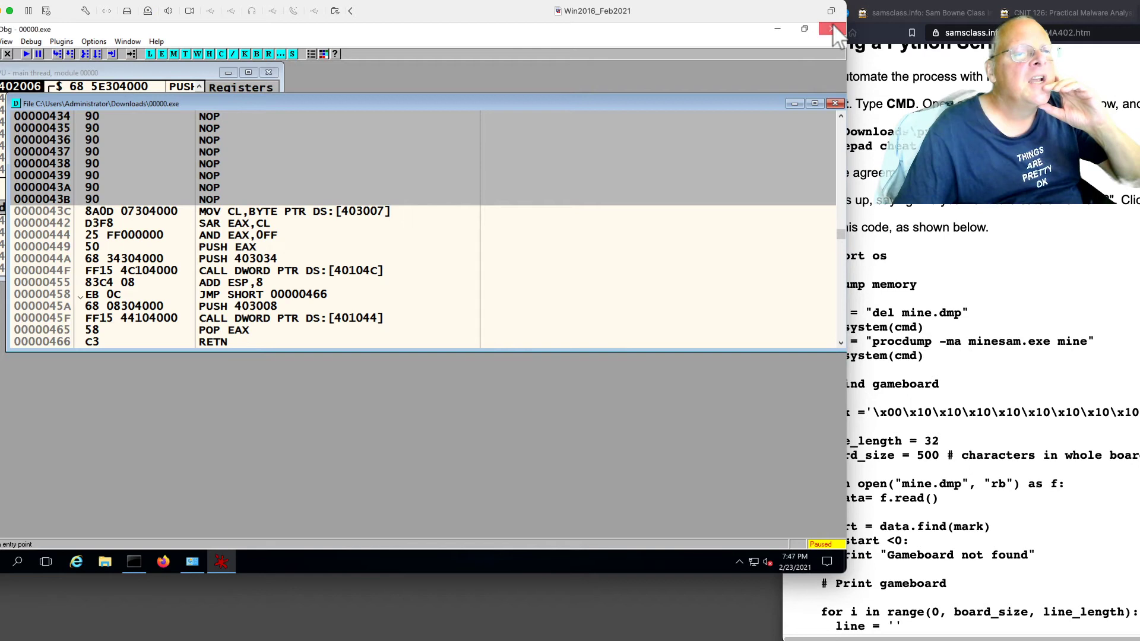
click(828, 29)
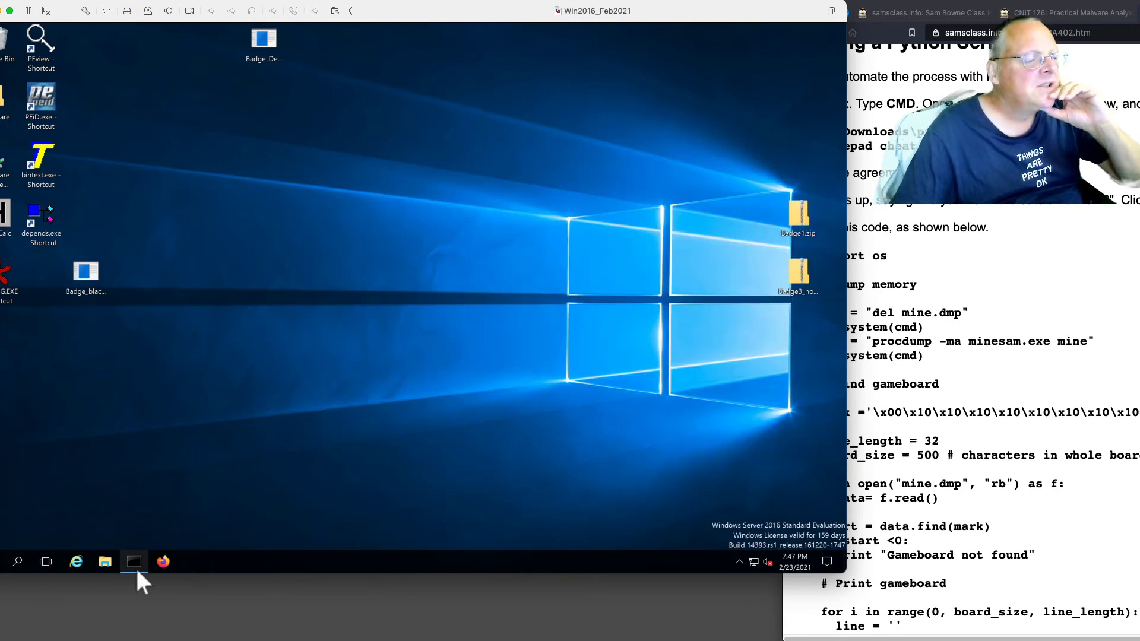
click(134, 561)
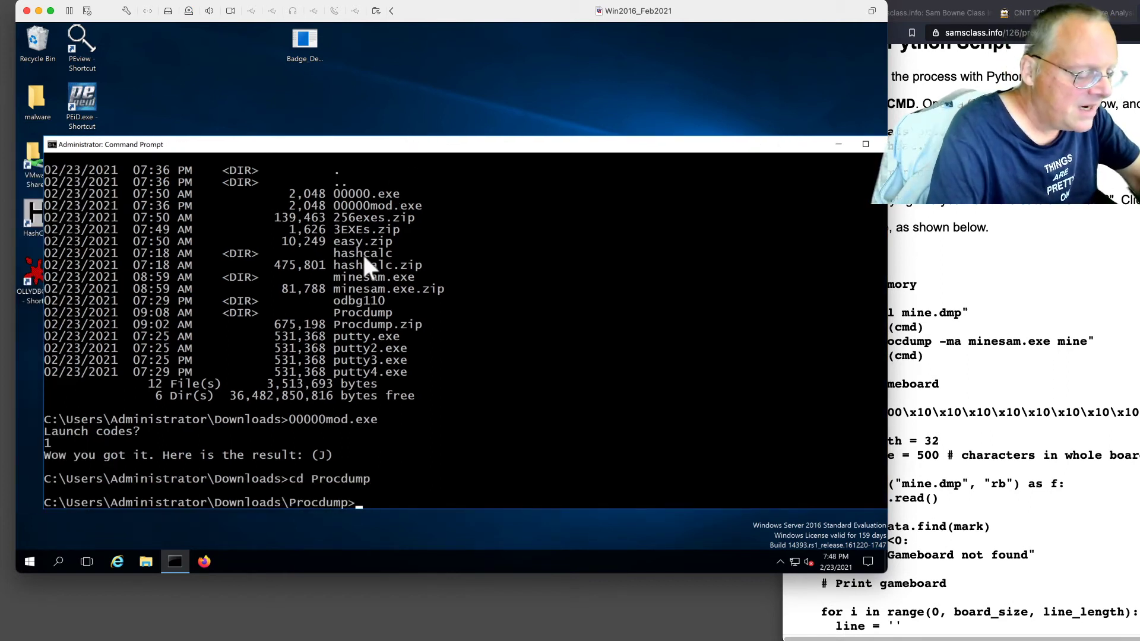
Step: List the Procdump folder with dir and begin typing 'python cheat.py'
text(dir)
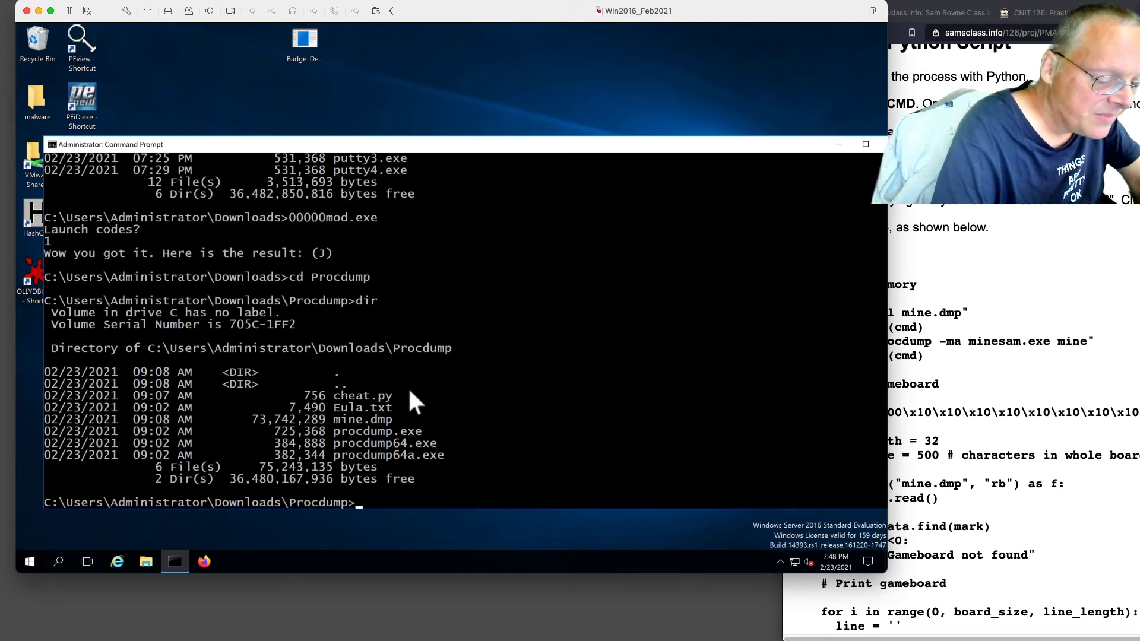
text(python ch)
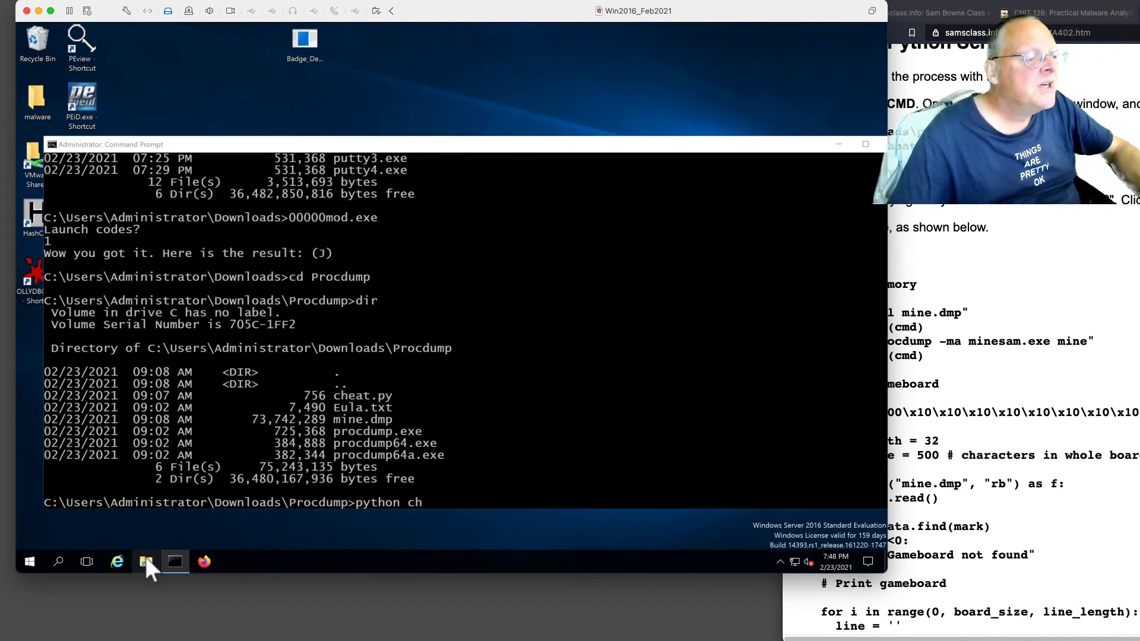
Step: Open the minesam.exe folder in File Explorer and launch minesam.exe
click(145, 562)
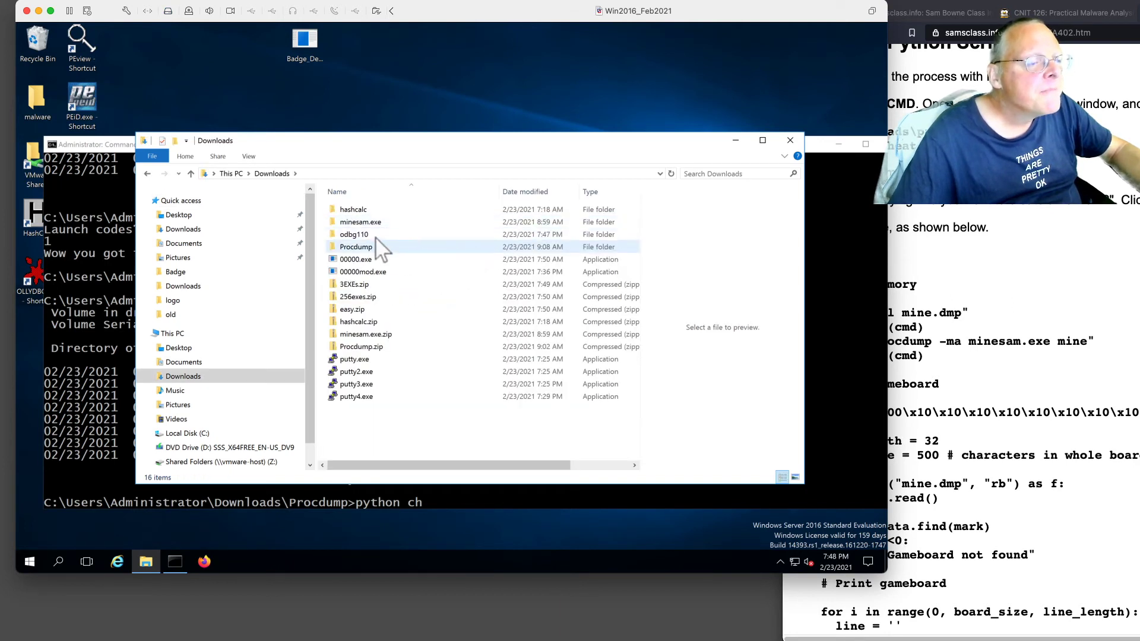
double_click(360, 222)
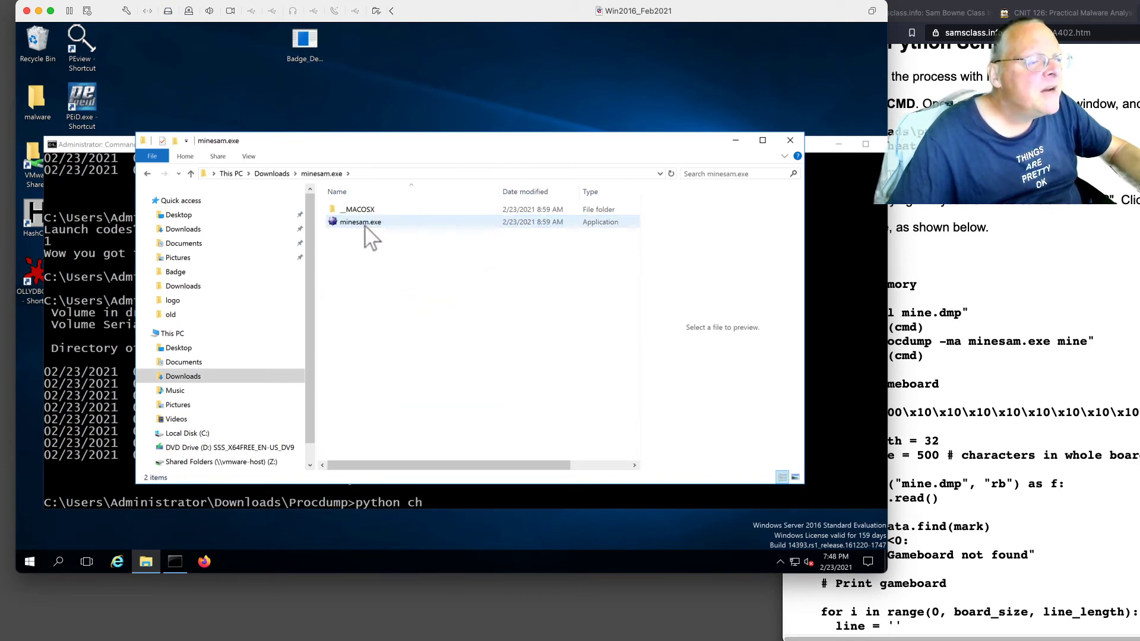
double_click(361, 221)
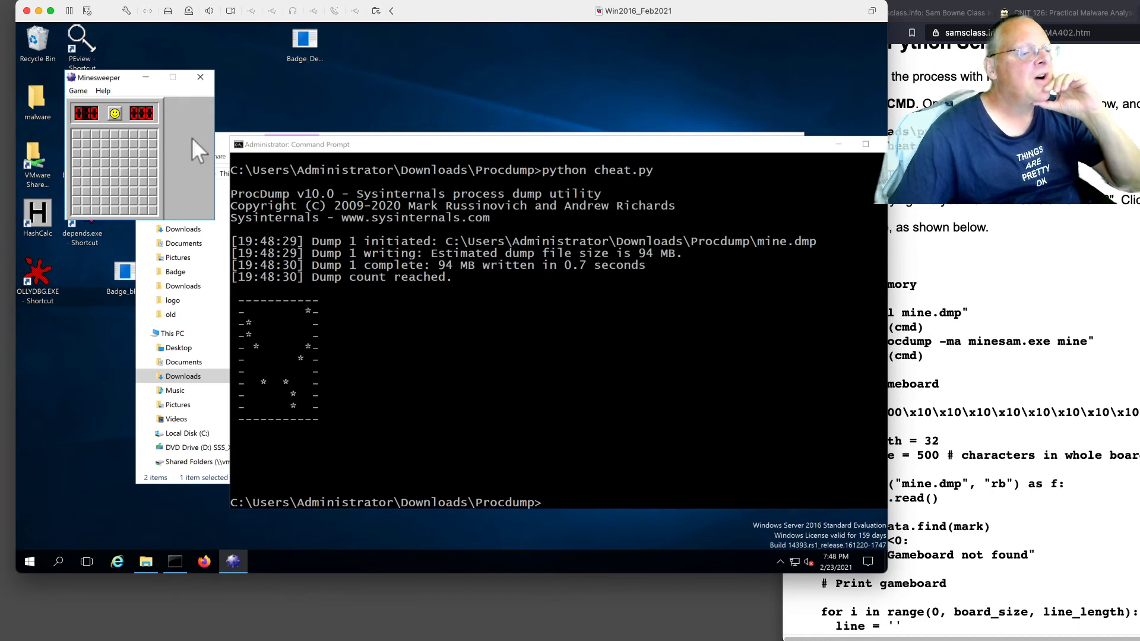
mouse_move(143, 88)
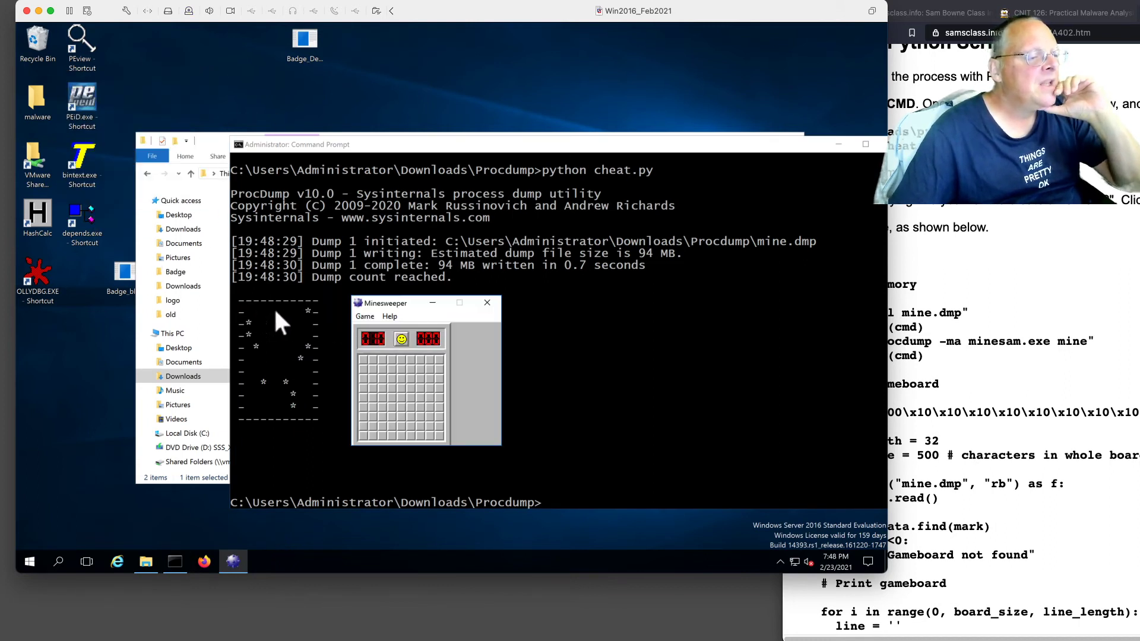
mouse_move(437, 368)
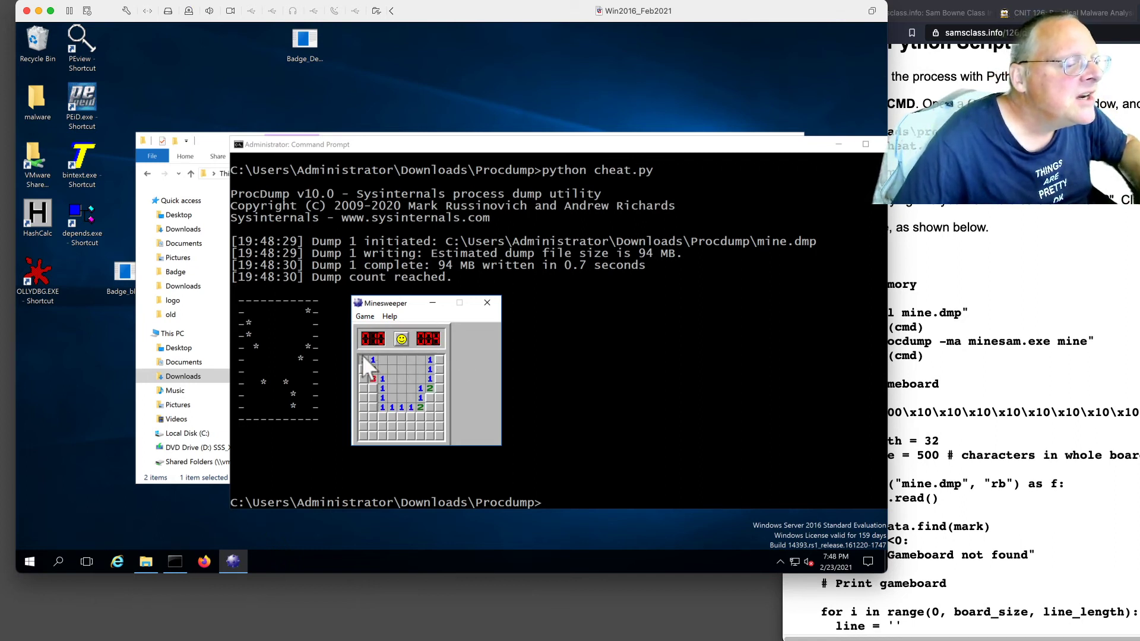
Step: Reveal two safe Minesweeper squares using the printed mine map
click(363, 360)
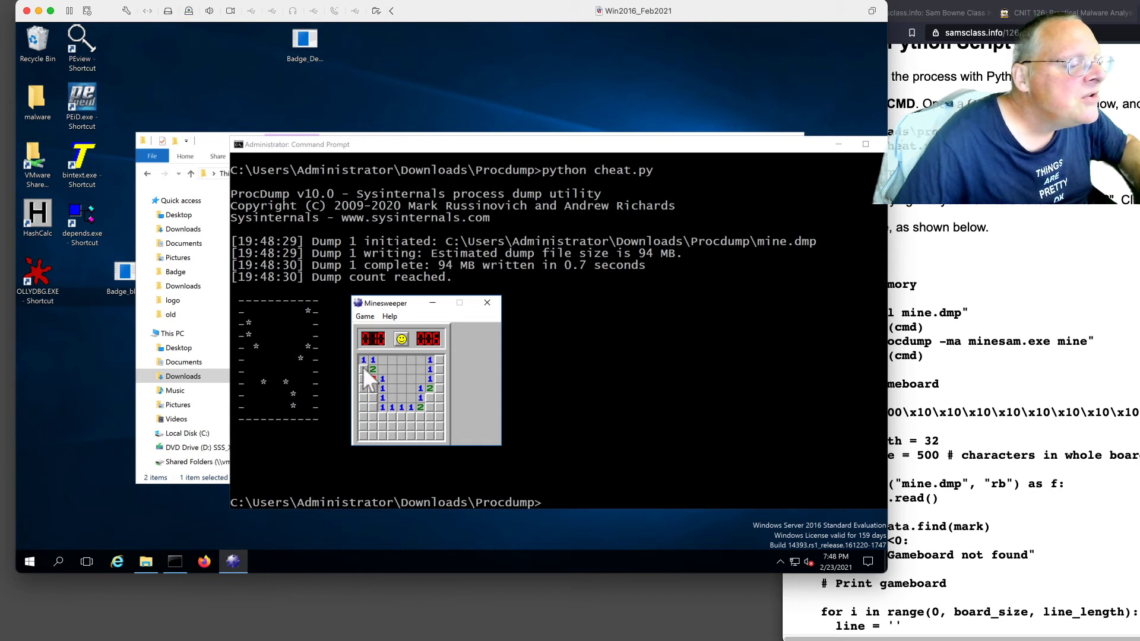
click(363, 379)
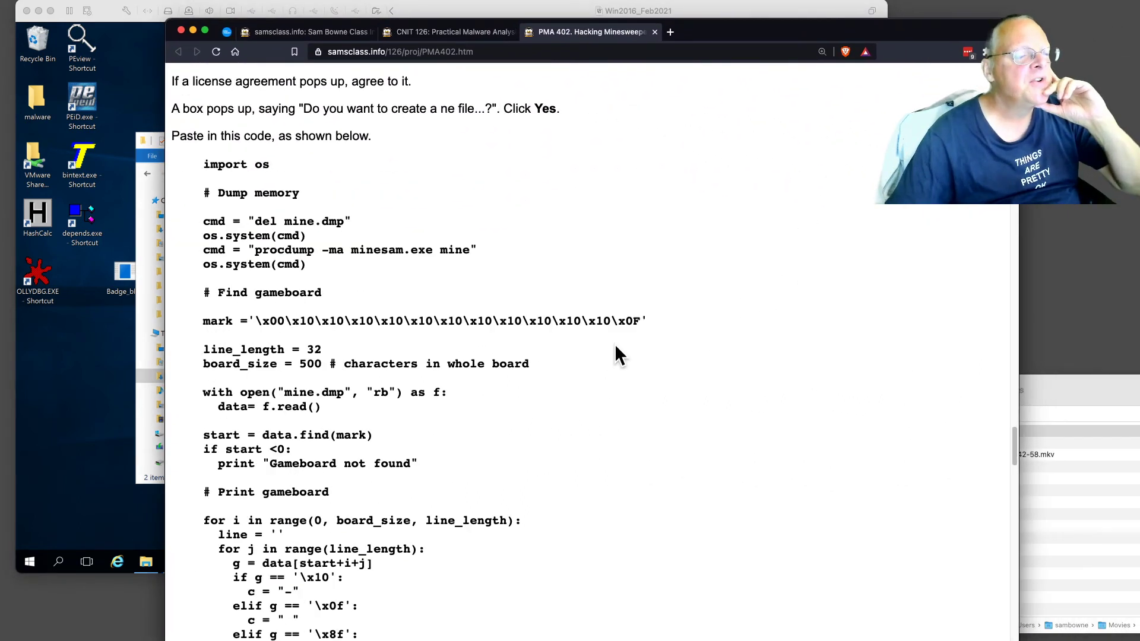
Step: Scroll through the flag challenge sections and highlight part of the expert-level hint
scroll(down, 3)
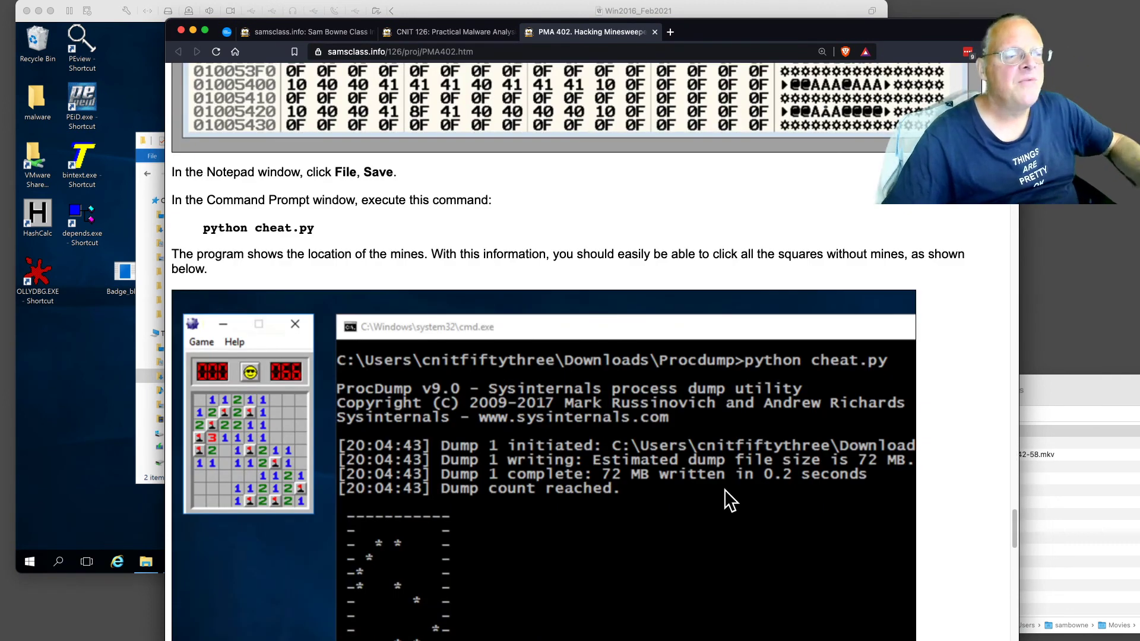
scroll(down, 3)
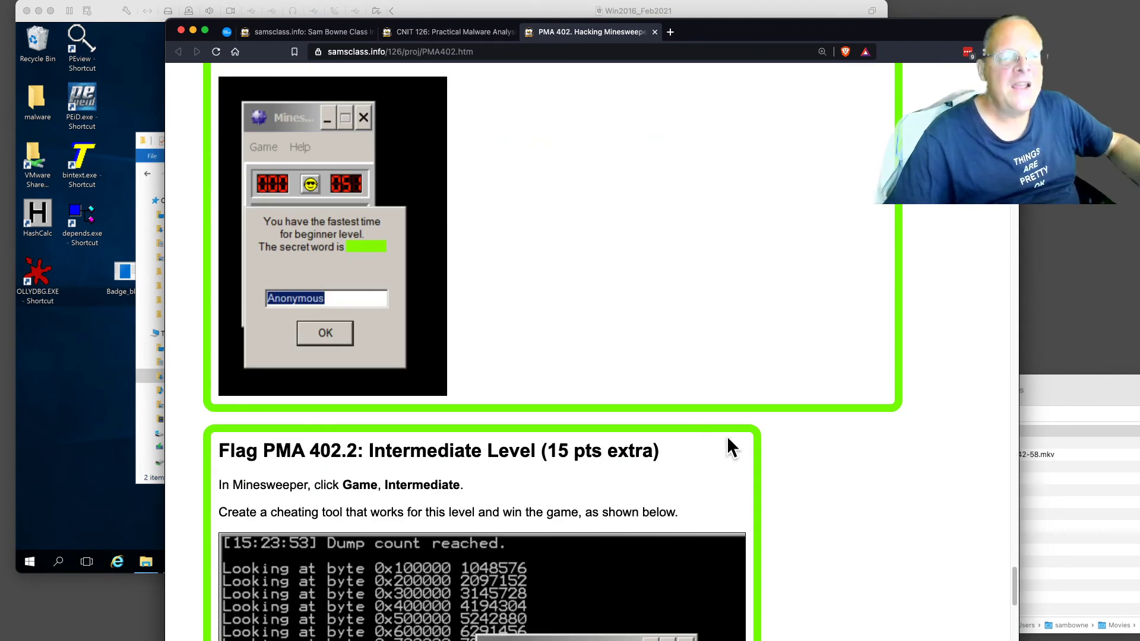
scroll(down, 3)
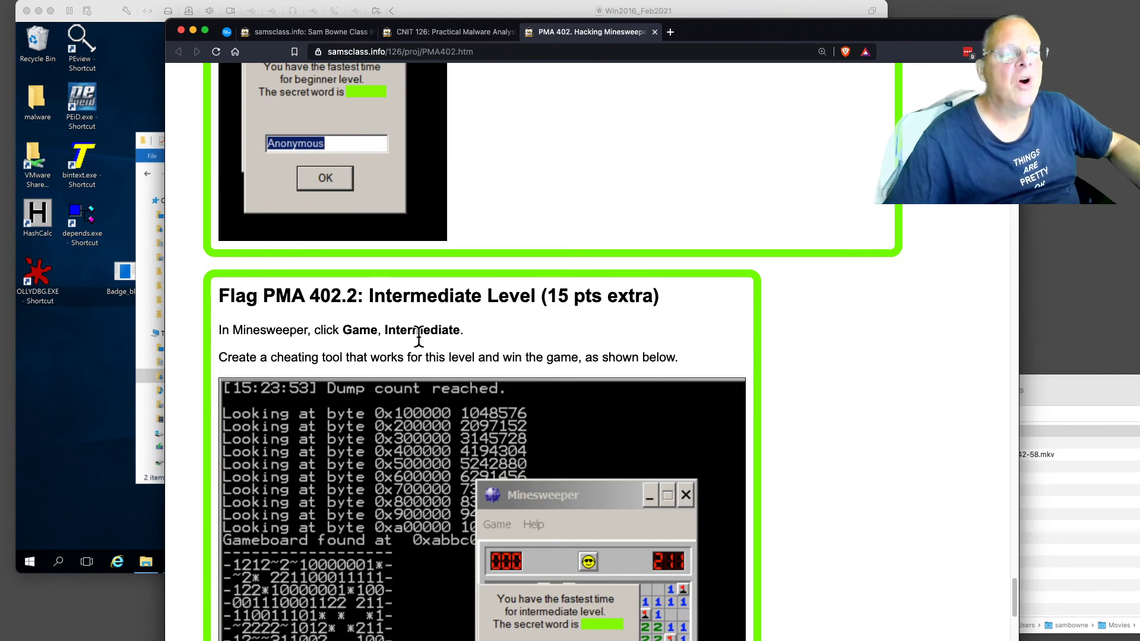
mouse_move(994, 568)
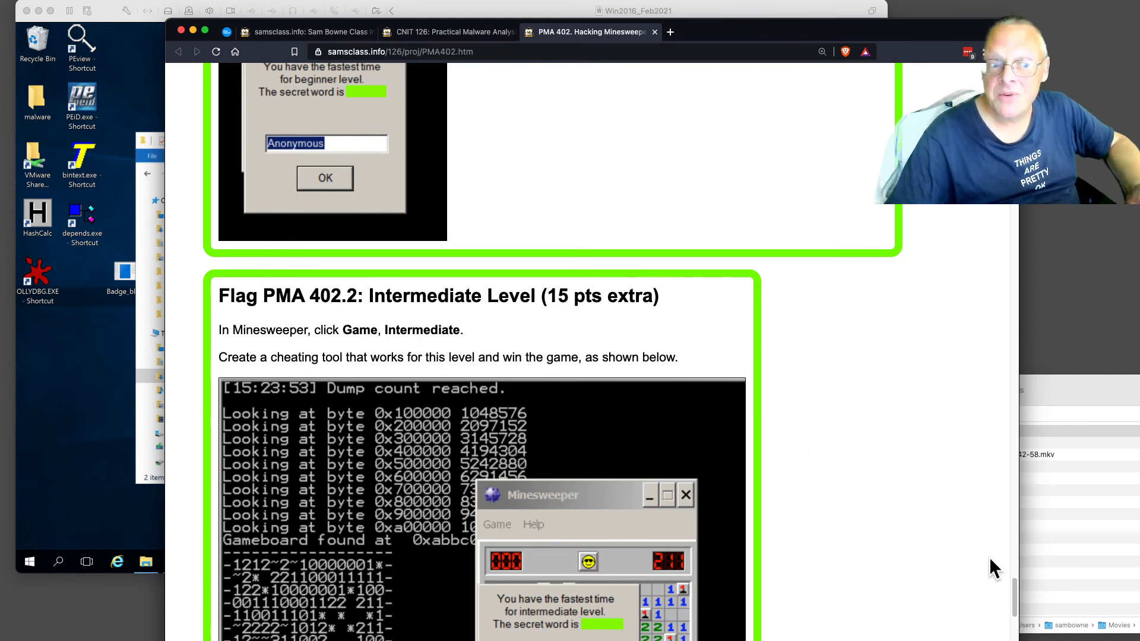
scroll(down, 3)
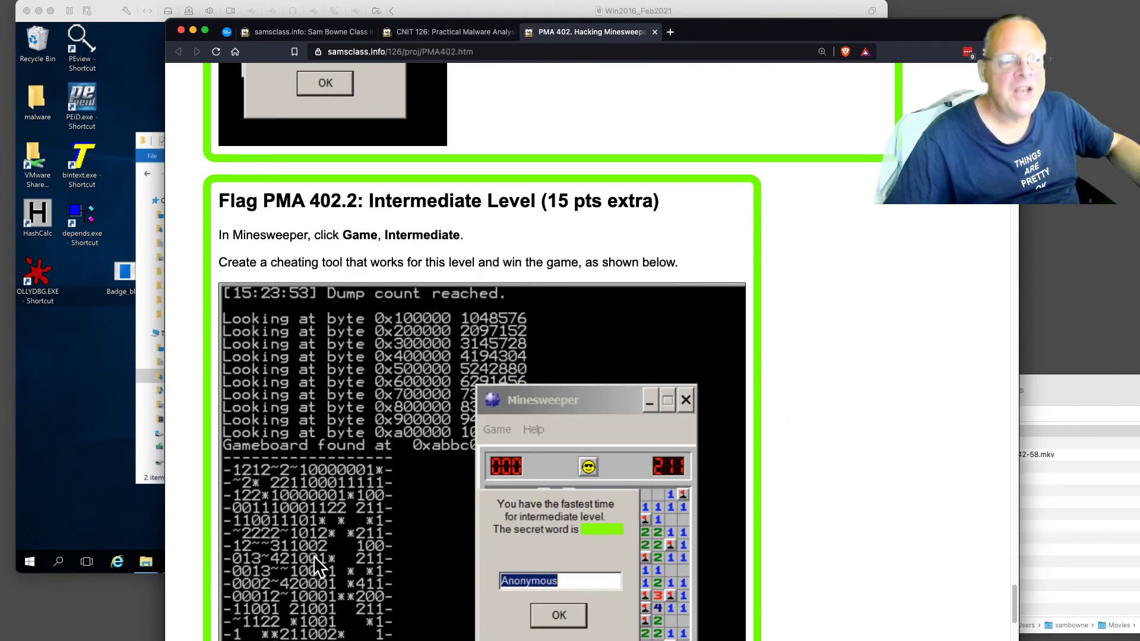
mouse_move(192, 519)
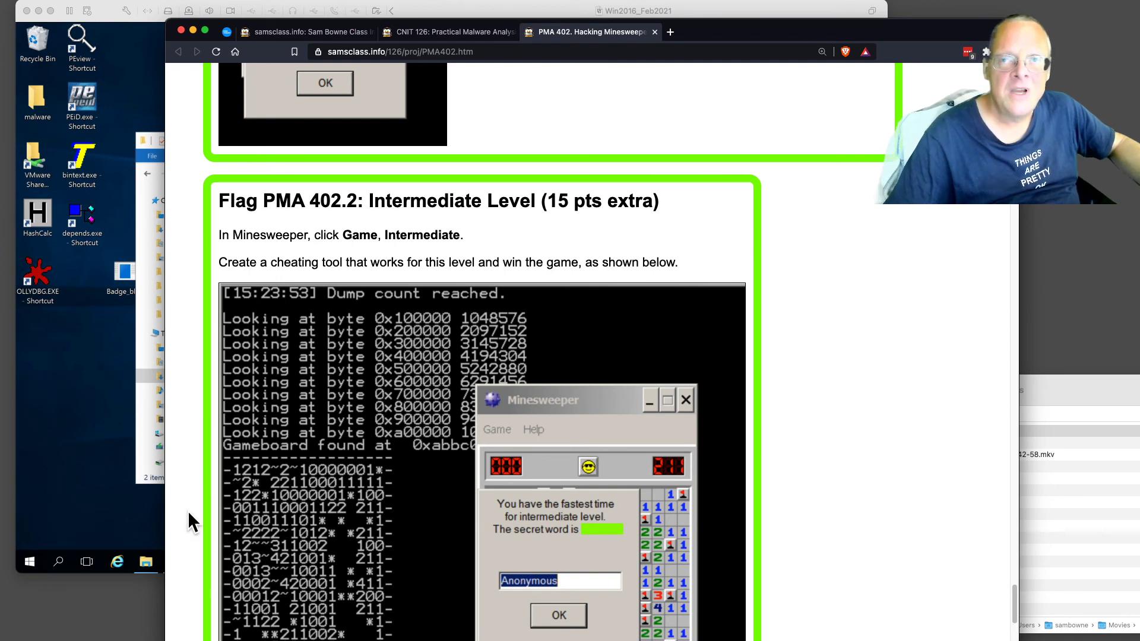
mouse_move(413, 389)
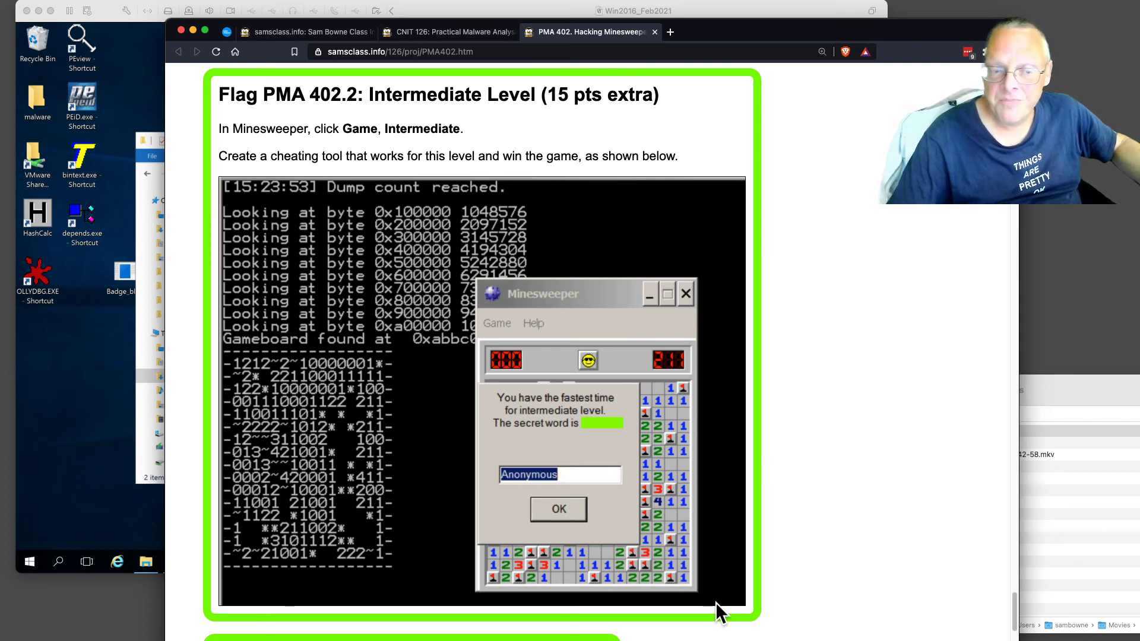
scroll(down, 3)
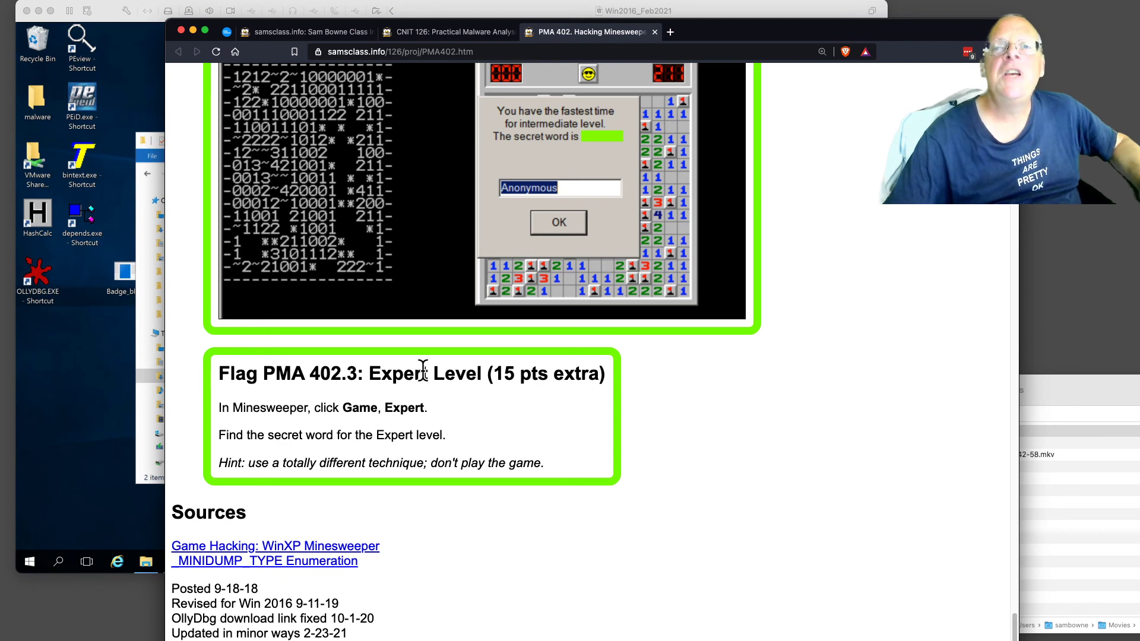
mouse_move(351, 237)
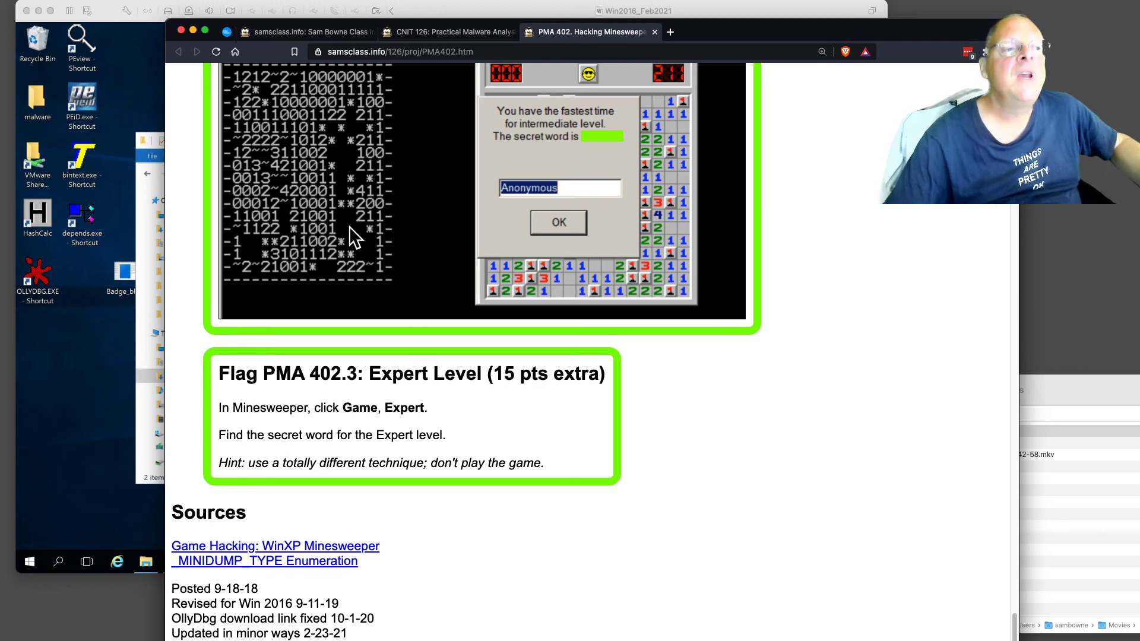
mouse_move(346, 238)
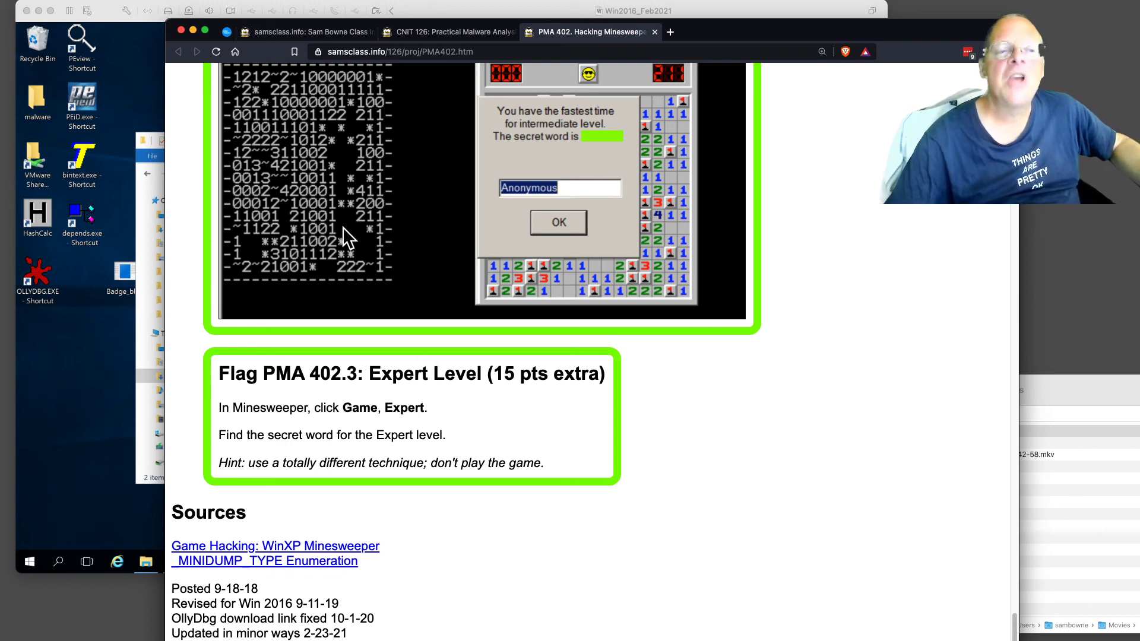
mouse_move(490, 394)
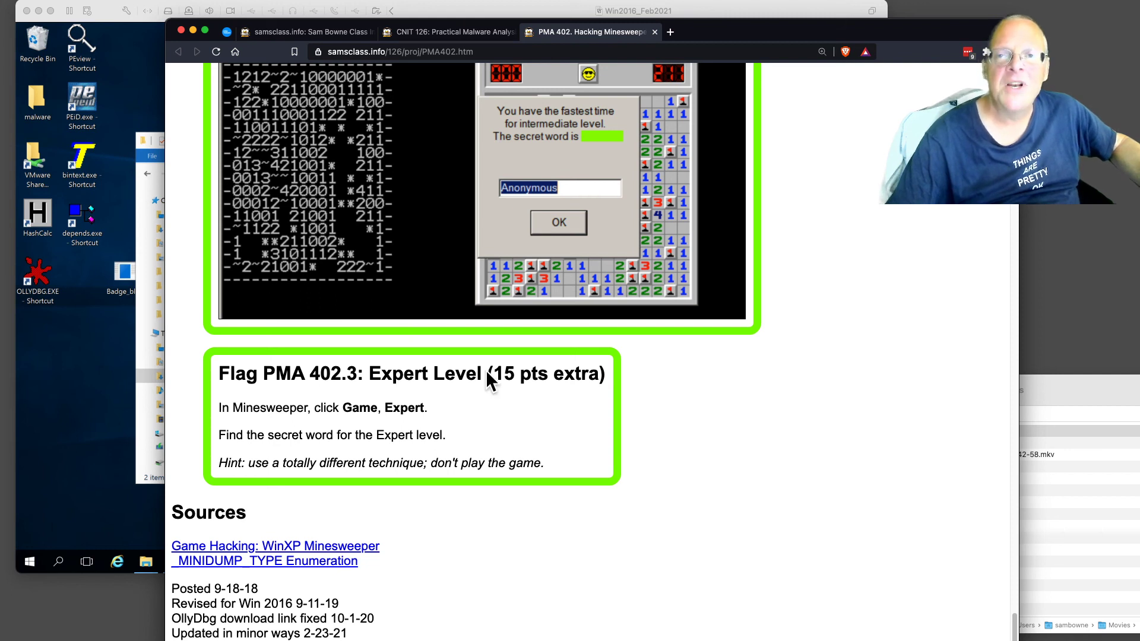
mouse_move(513, 434)
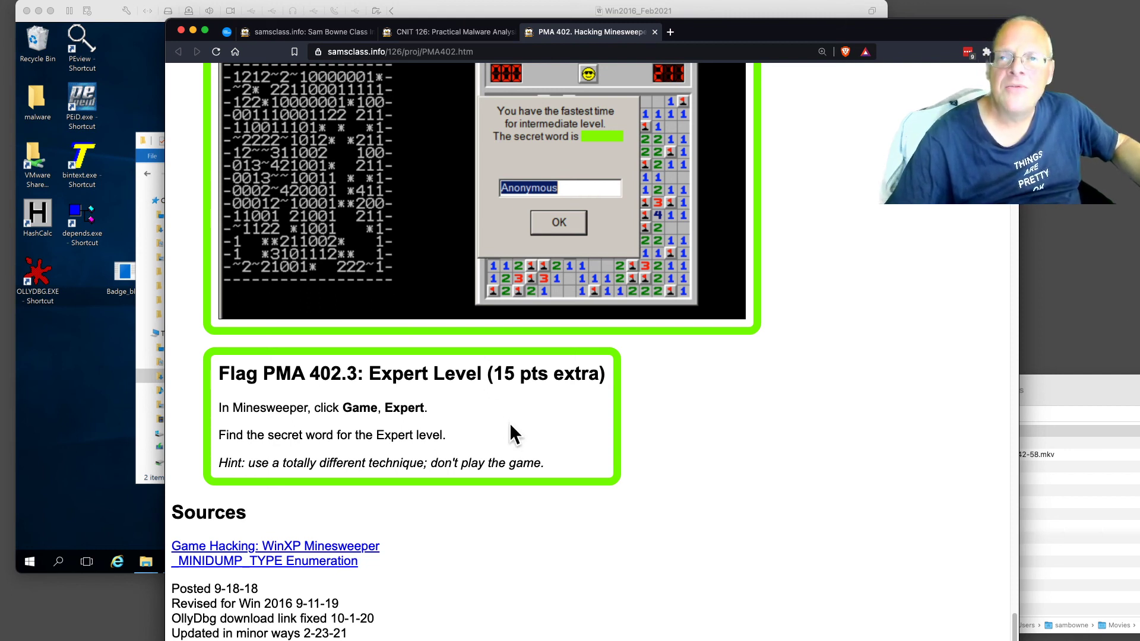
drag(283, 463, 428, 464)
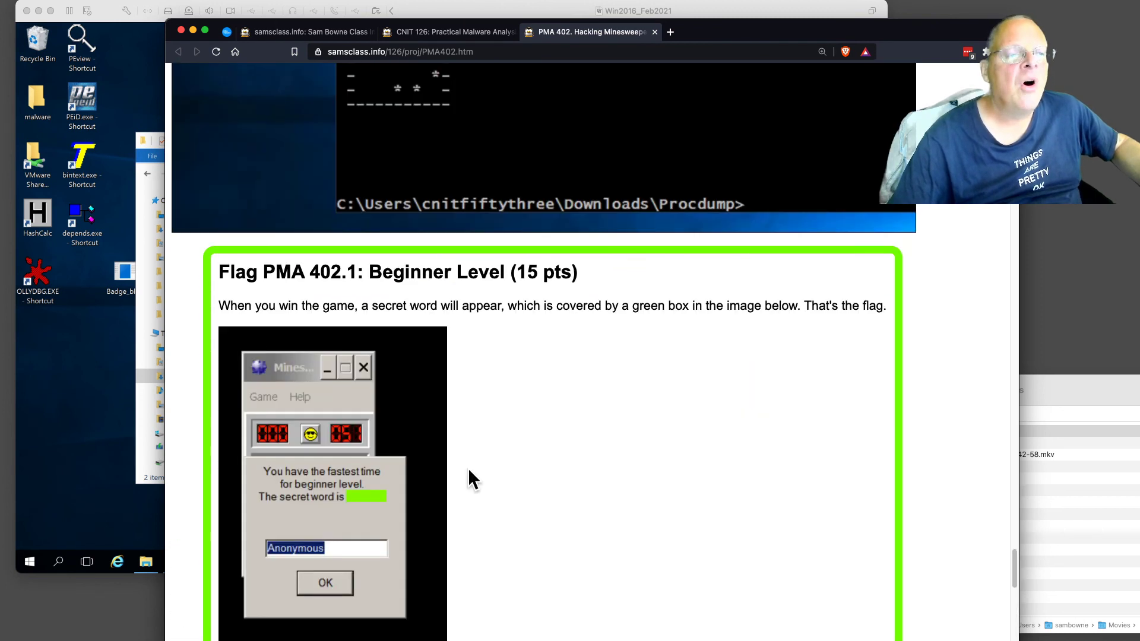
Step: Scroll through the rest of the PMA 402 page, then return to the CNIT 126 course tab
scroll(down, 3)
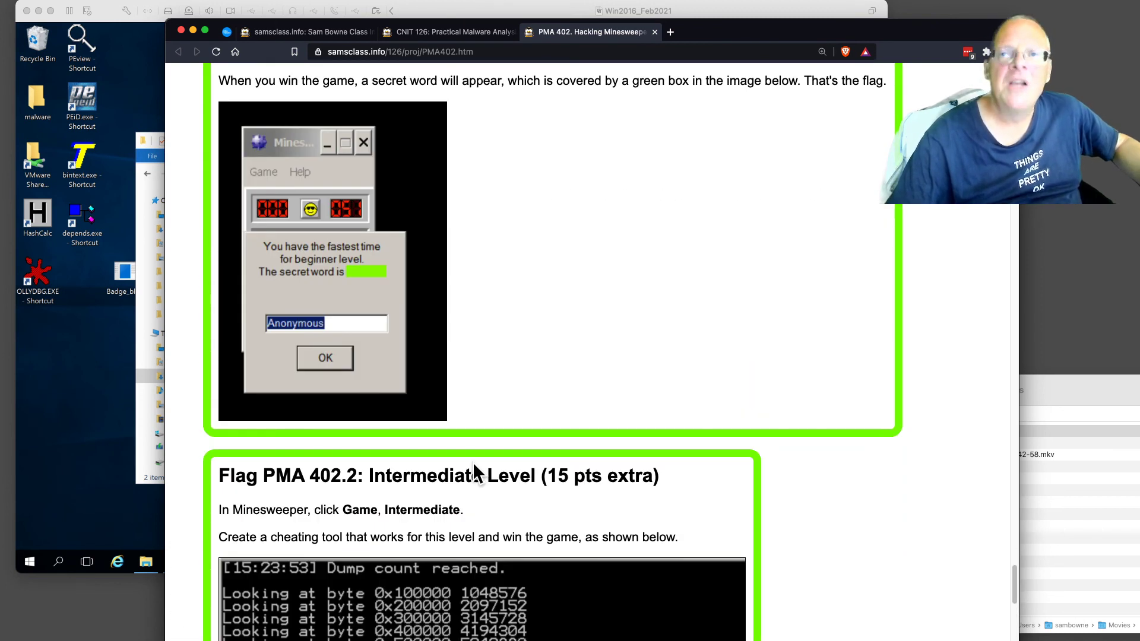
mouse_move(345, 292)
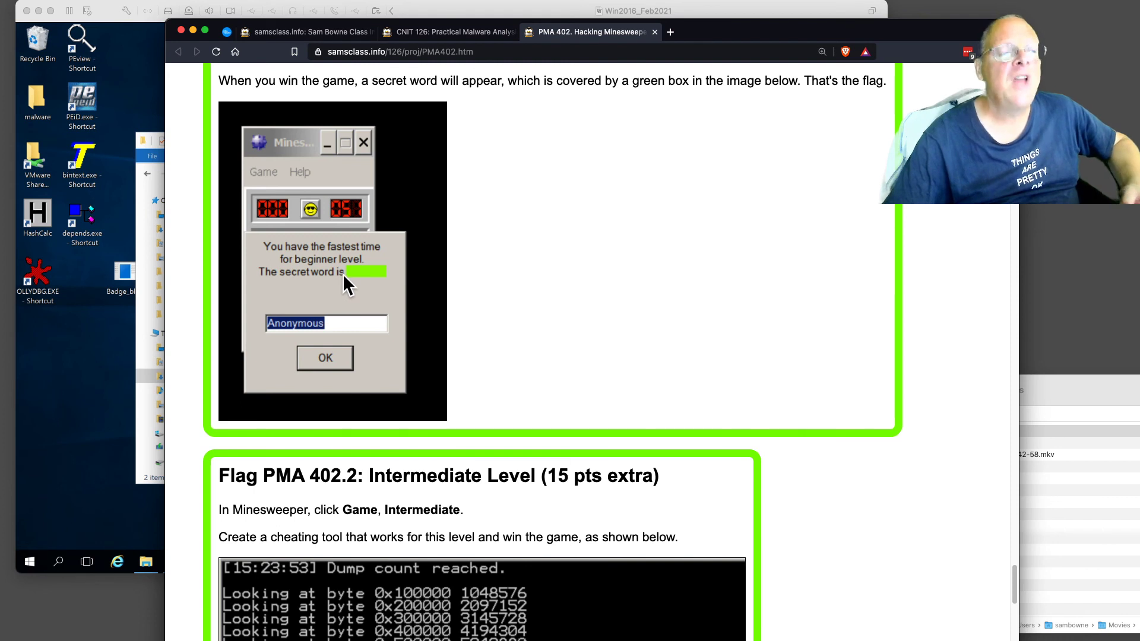
mouse_move(351, 254)
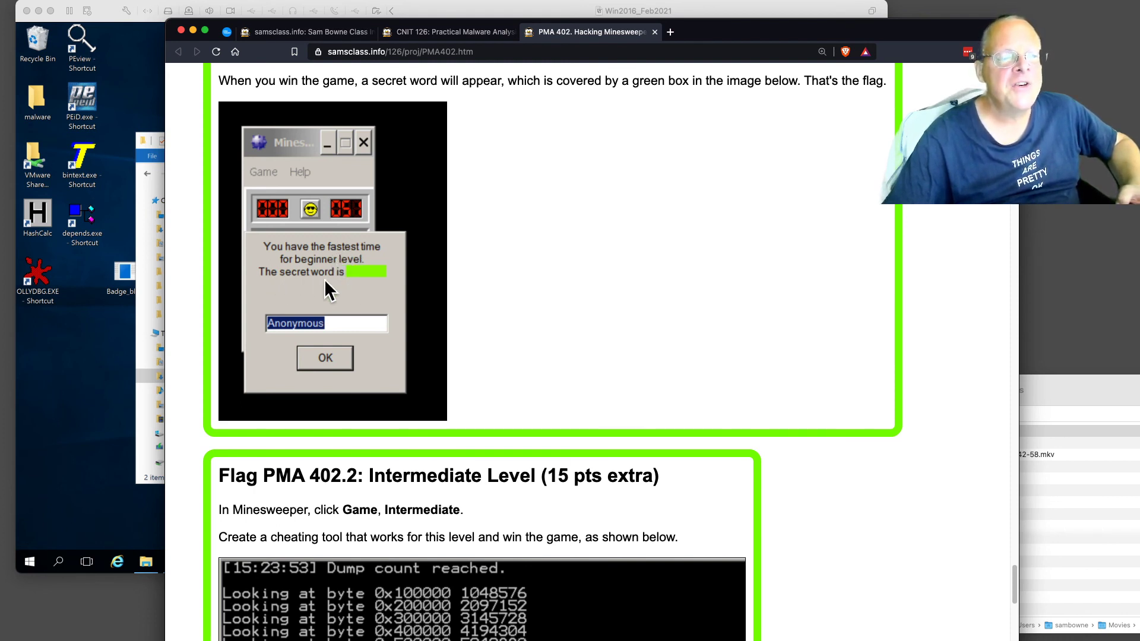
mouse_move(609, 456)
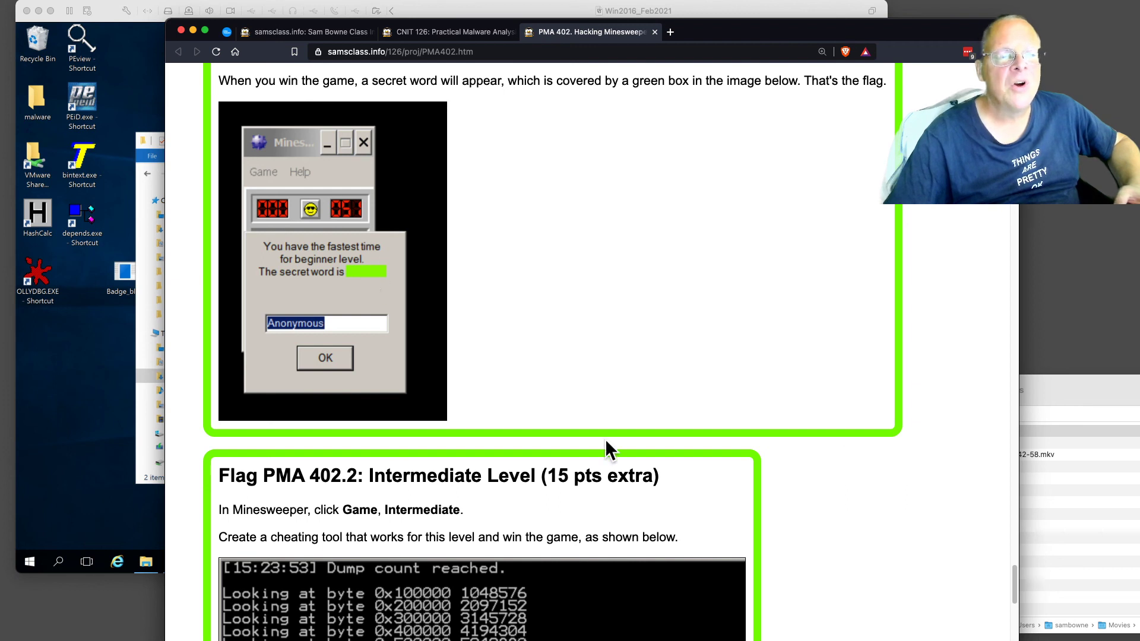
scroll(down, 3)
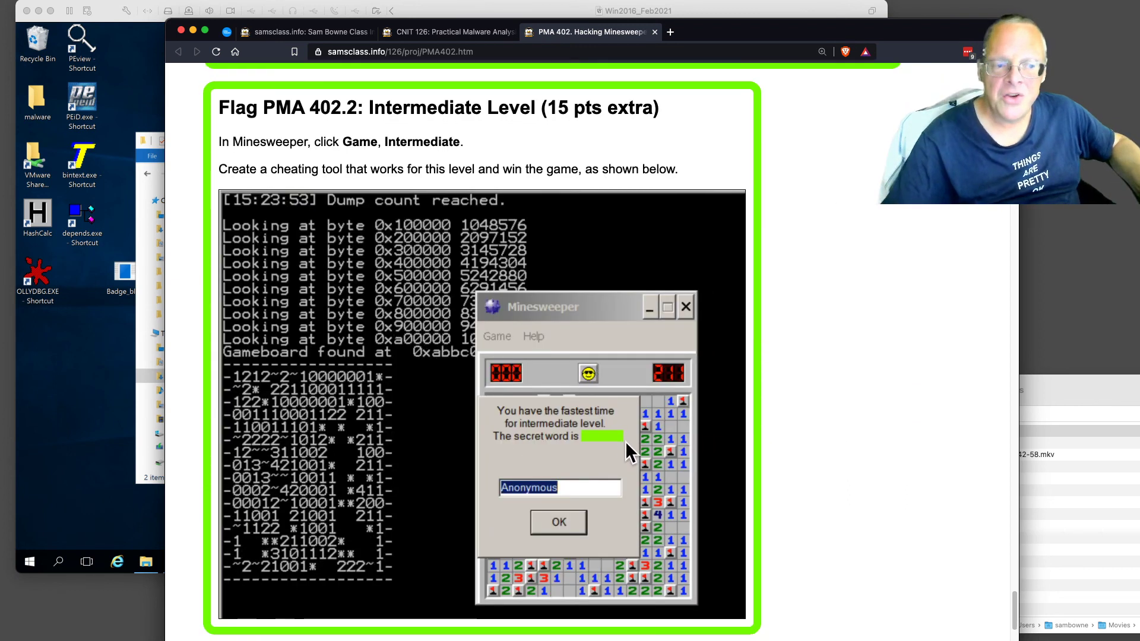
scroll(down, 3)
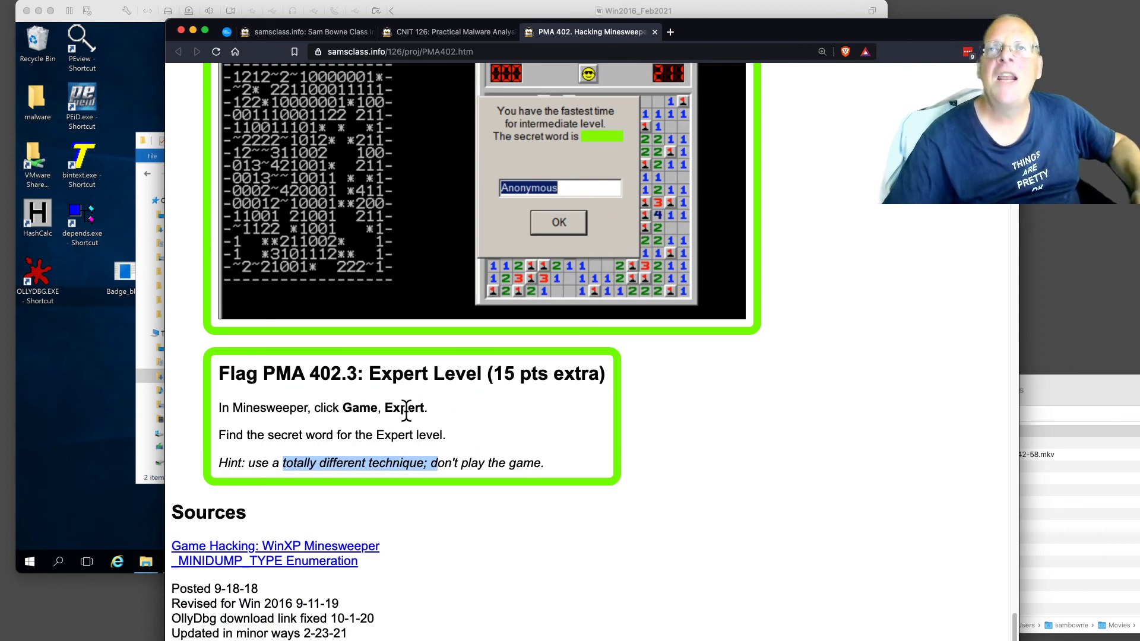
mouse_move(399, 440)
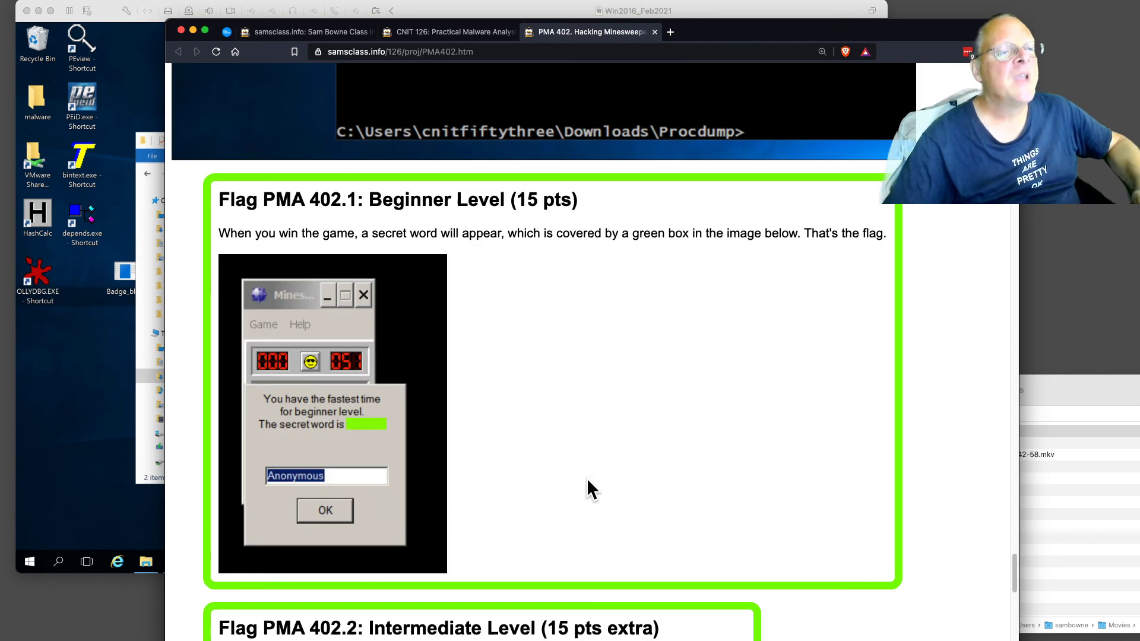
scroll(down, 3)
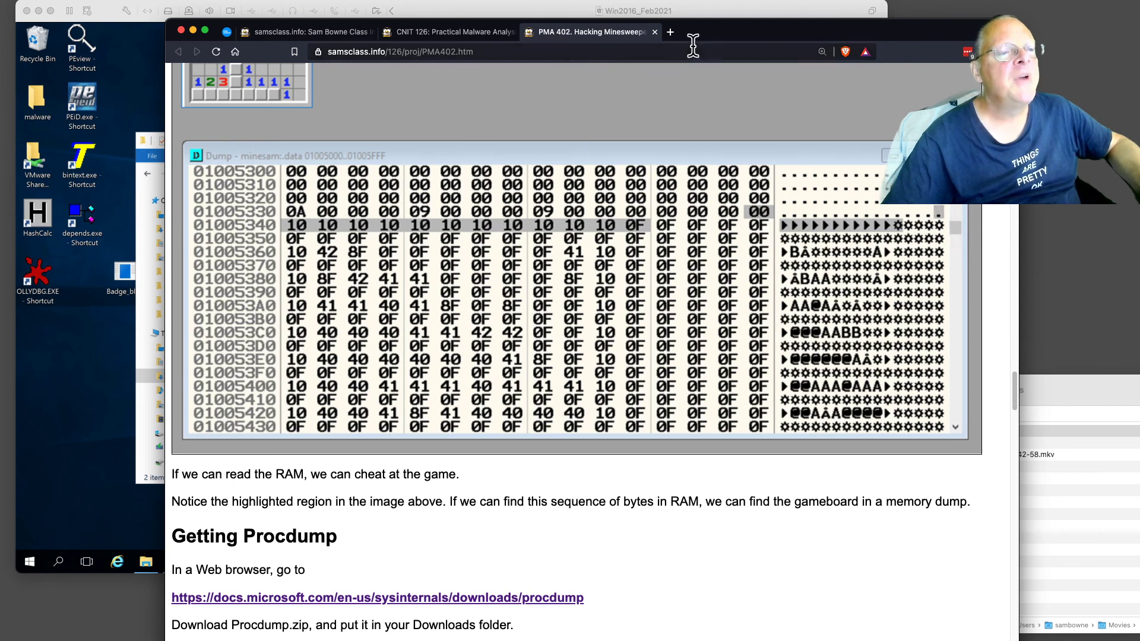
click(654, 32)
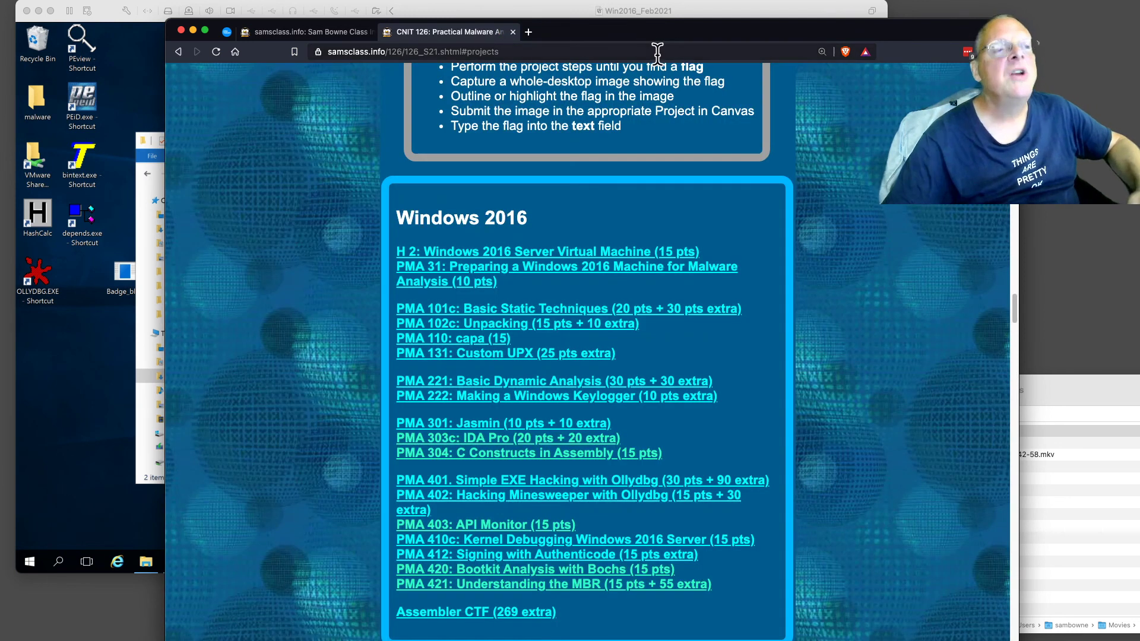